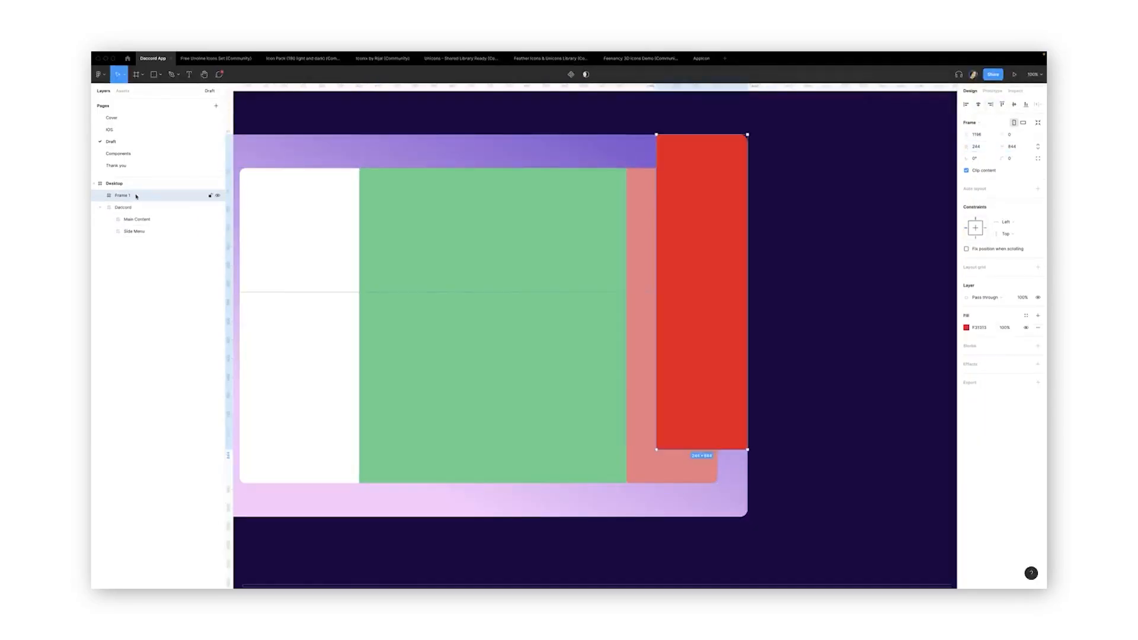
Step: Duplicate the YouTube Banner Template community file into drafts and open the copy
click(968, 315)
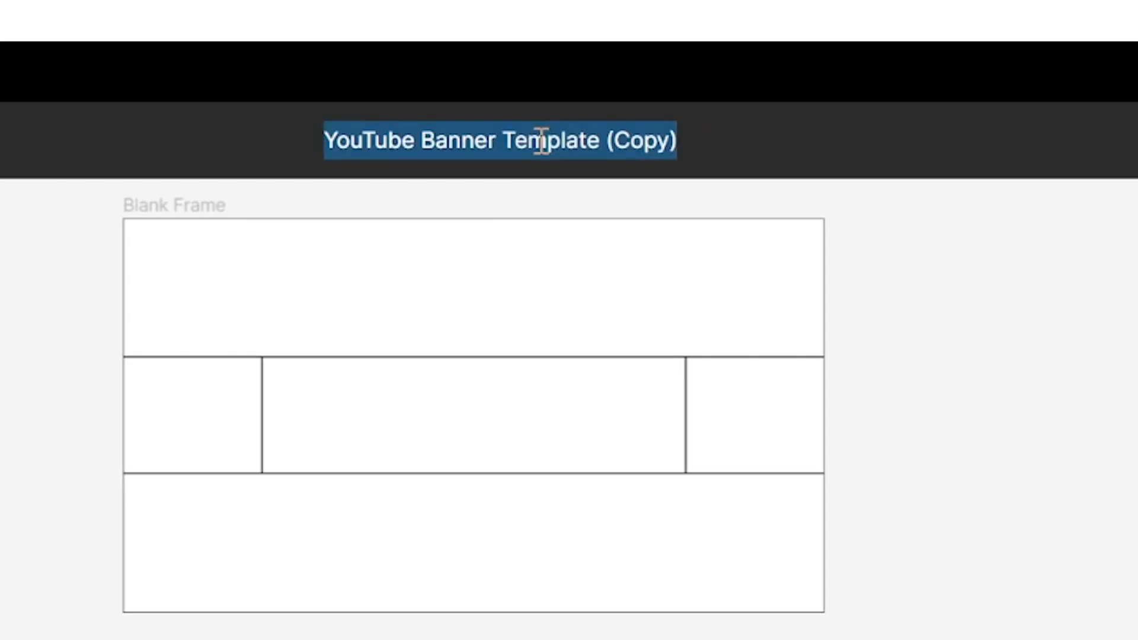
Step: Name the file My YouTube Banner and scroll through the Blank, Template and Example banner frames
text(My YouTube Banne)
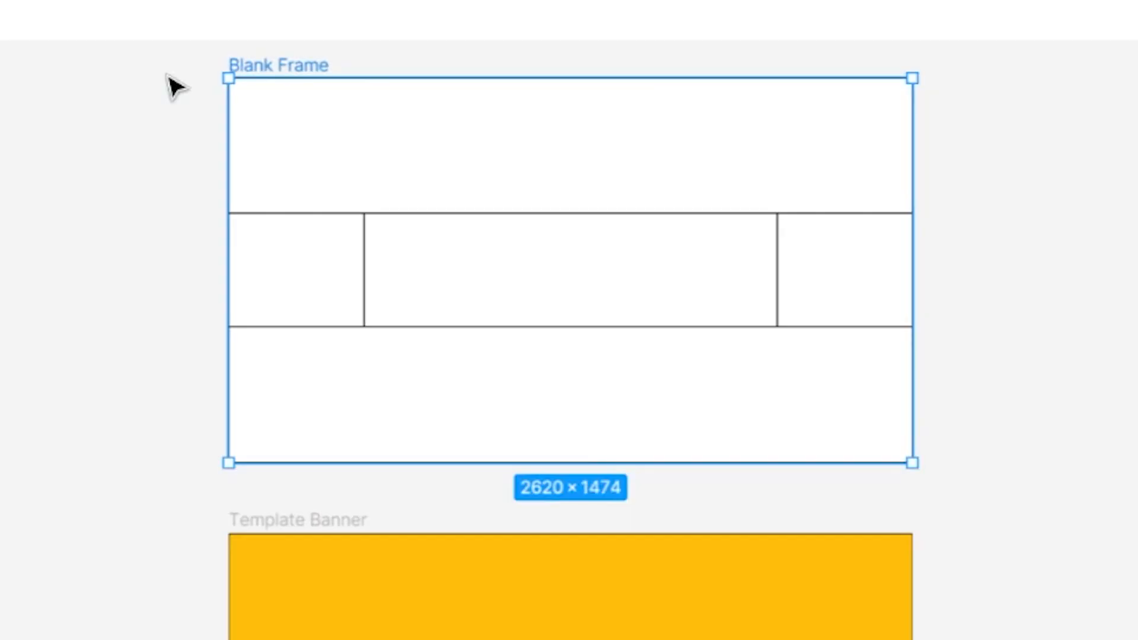
scroll(down, 3)
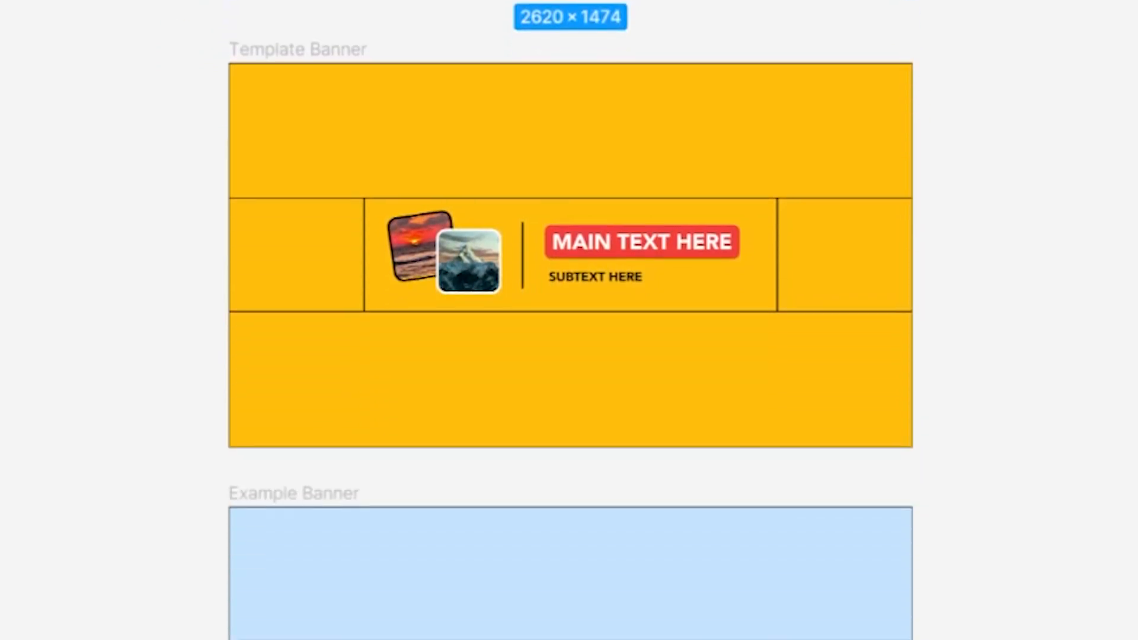
scroll(down, 3)
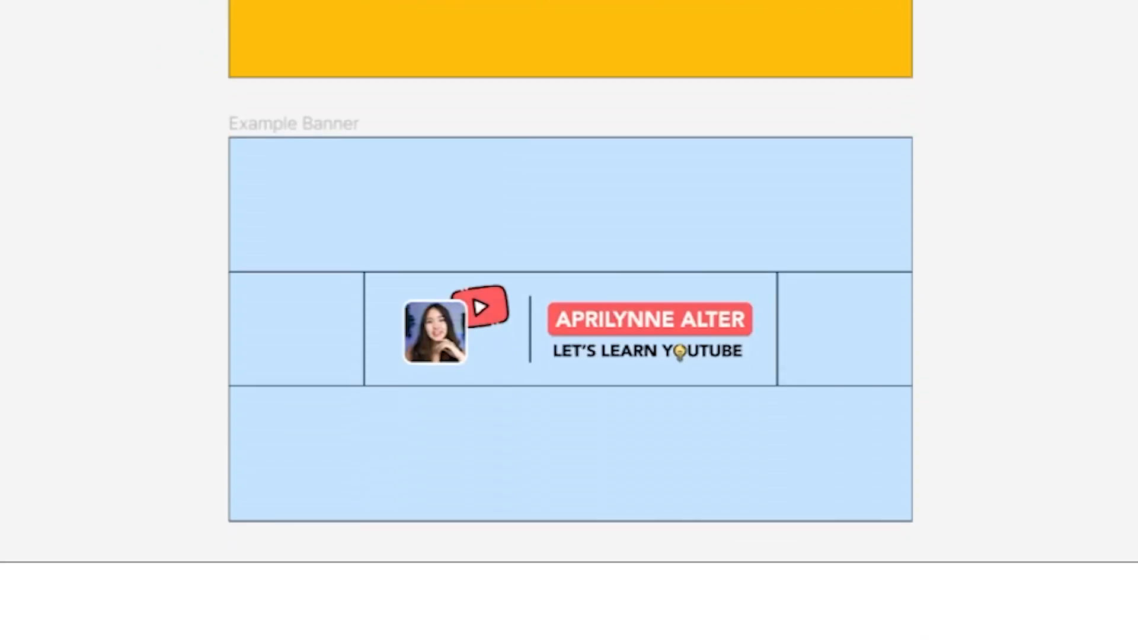
click(32, 77)
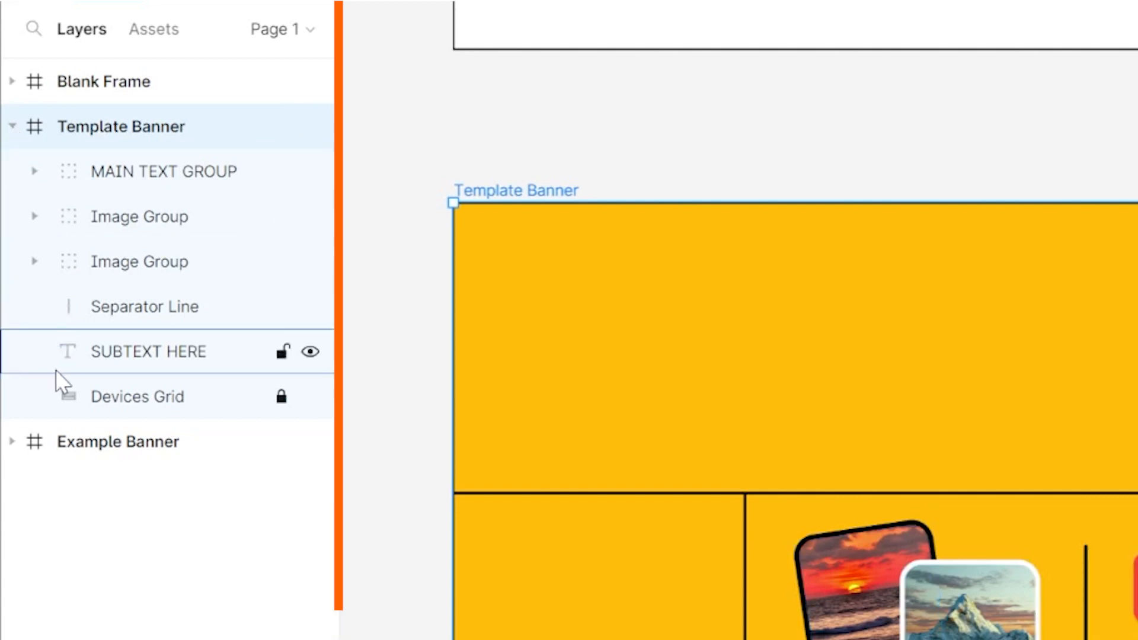
Step: Select the Template Banner frame to check its yellow fill, then switch to coolors.co
click(138, 396)
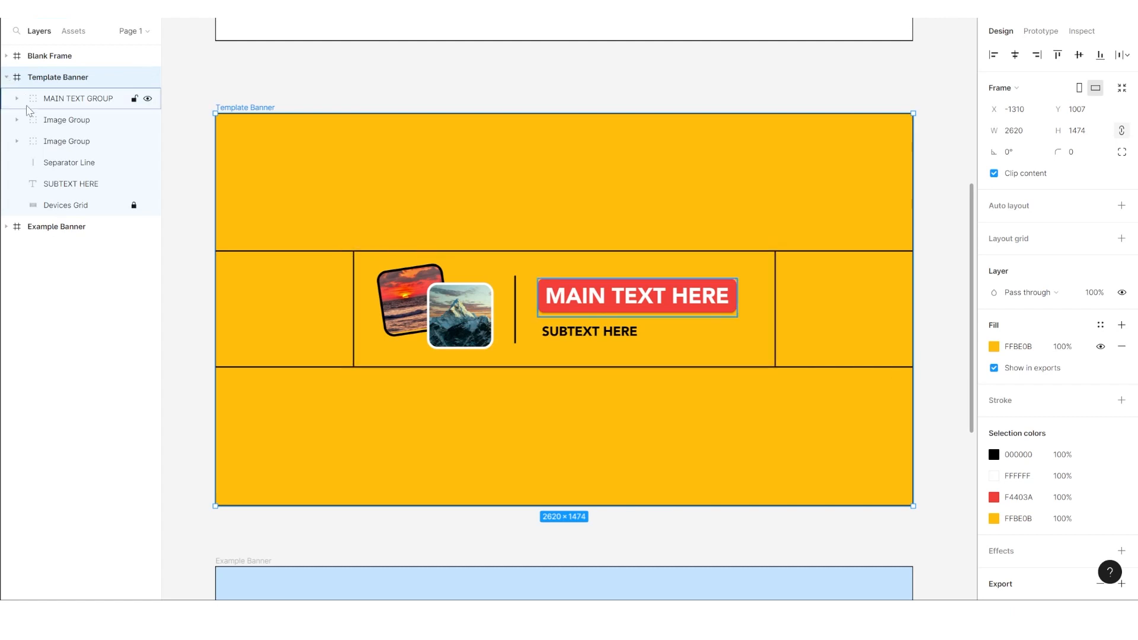
click(70, 183)
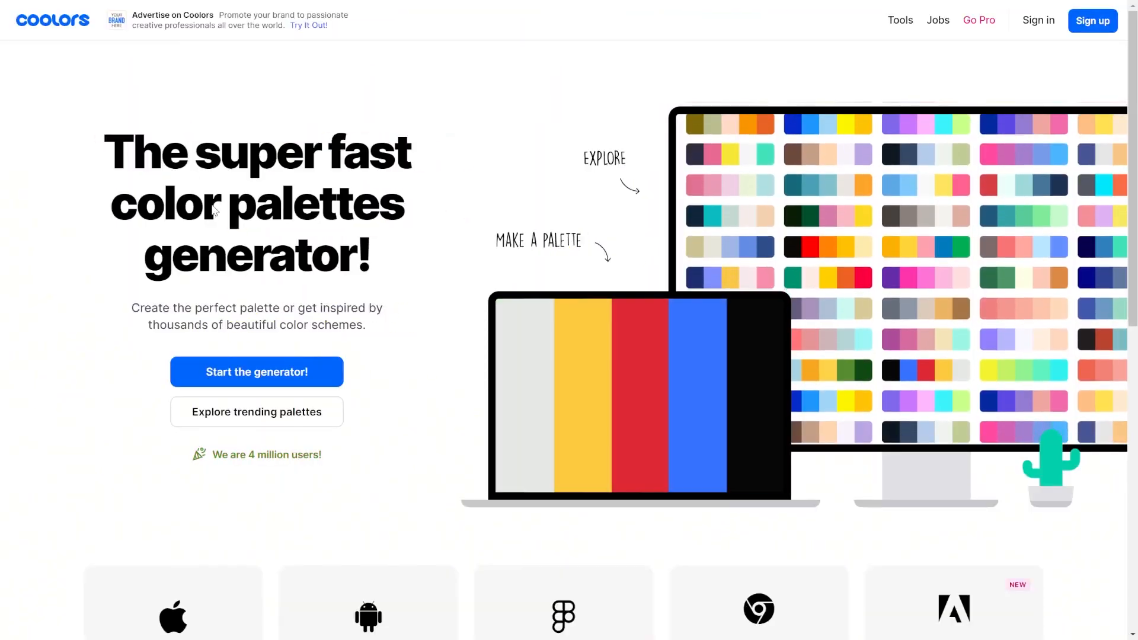
Step: Browse trending Coolors palettes and generate two fresh random five-colour palettes with the spacebar
click(256, 412)
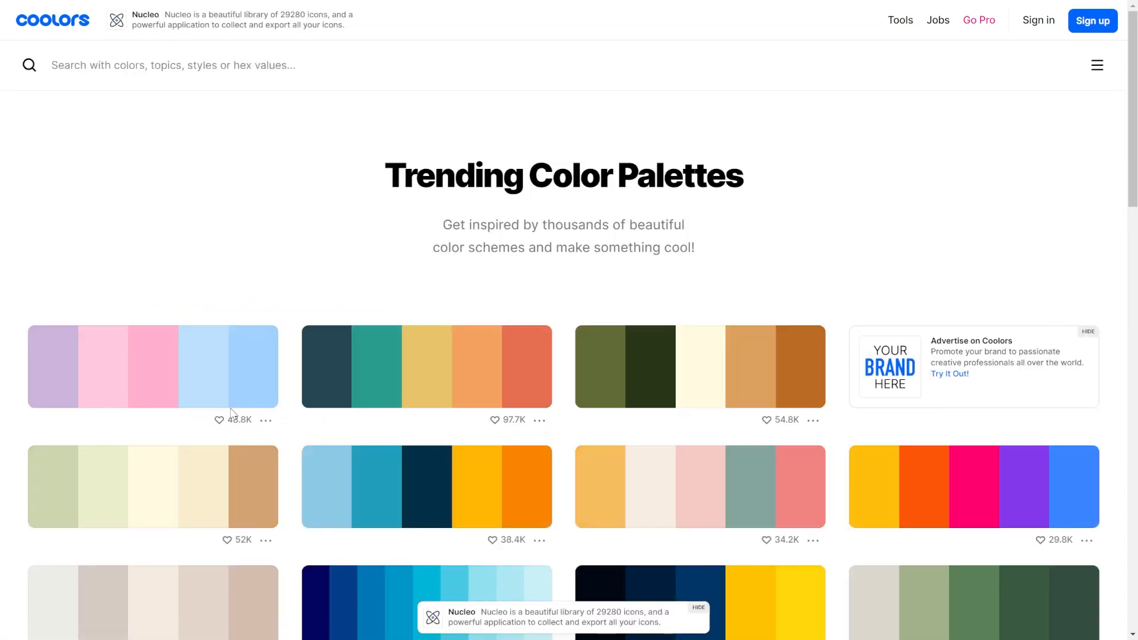
scroll(down, 3)
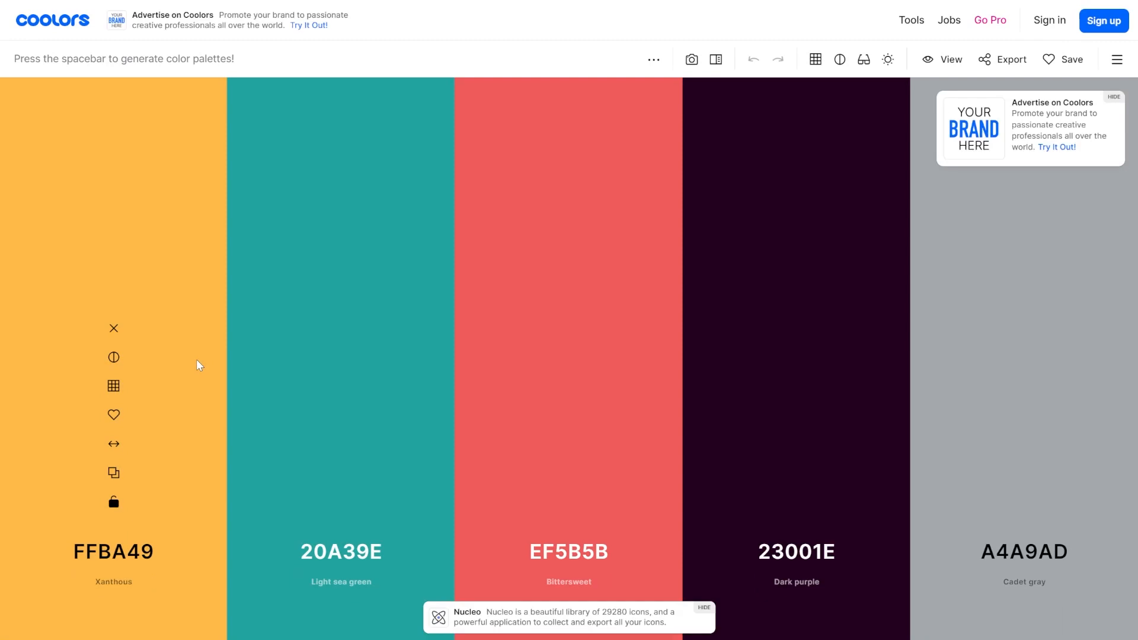
key(space)
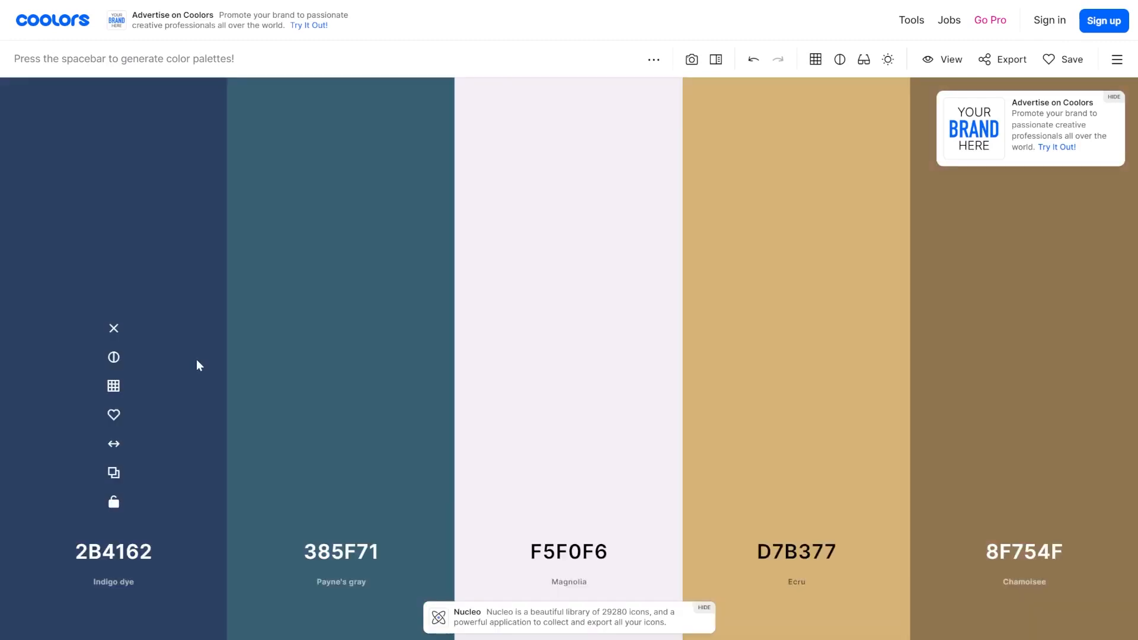
key(space)
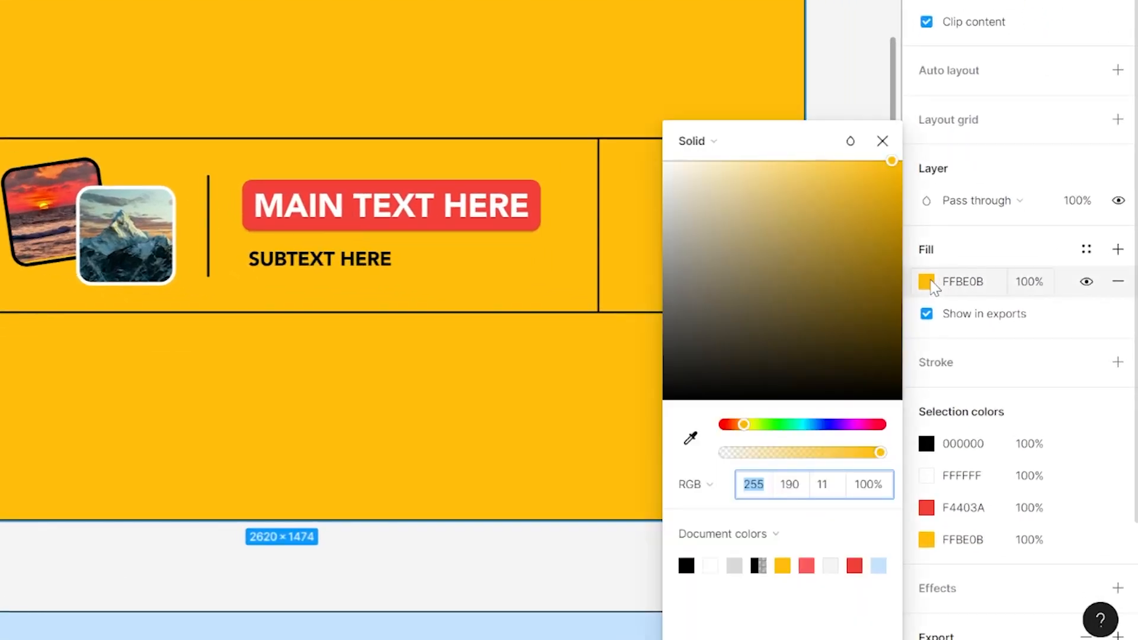
Step: Try blue and orange-red hues on the banner fill, then set it to pale yellow FFF3B0
drag(743, 424, 833, 424)
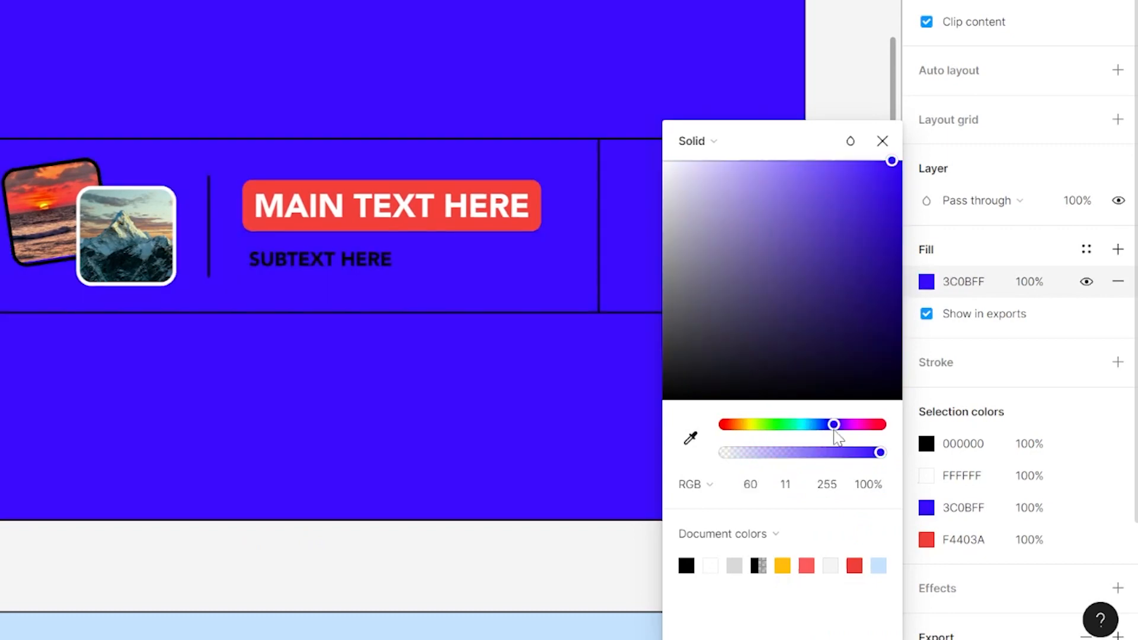
drag(833, 425, 728, 424)
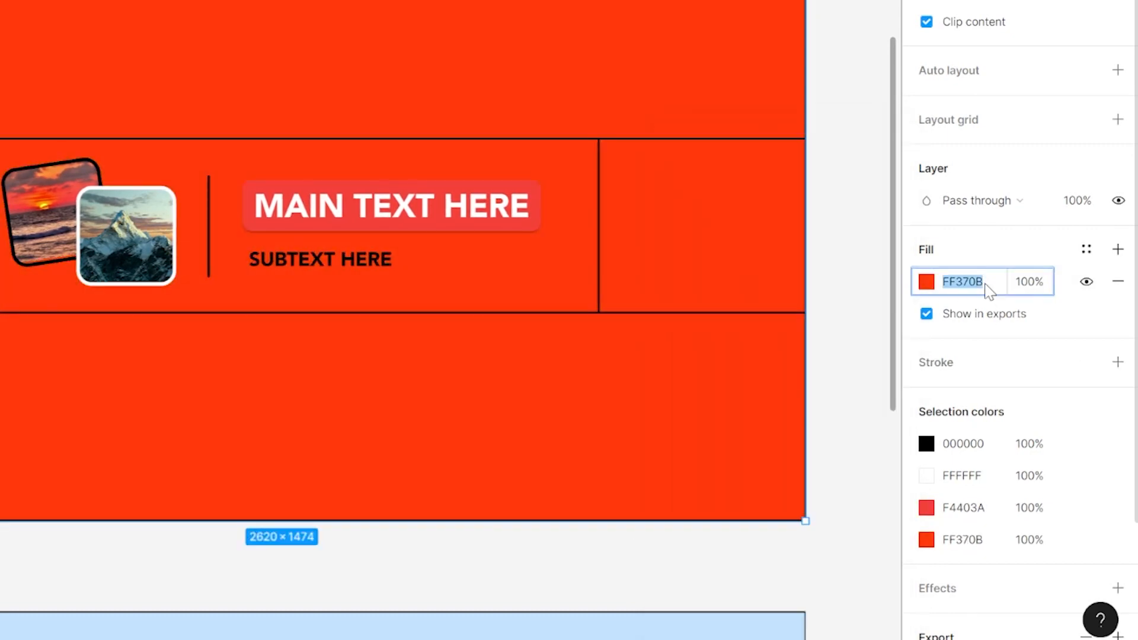
text(FFF3B0)
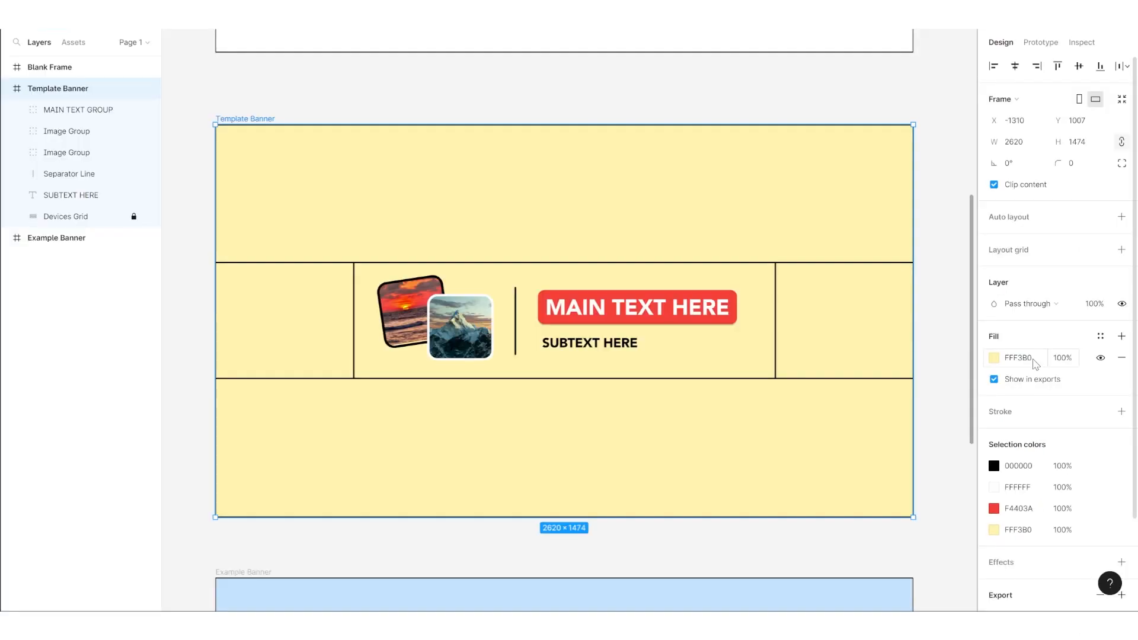
Step: Test a linear gradient across the banner fill and revert it to the solid colour
click(994, 357)
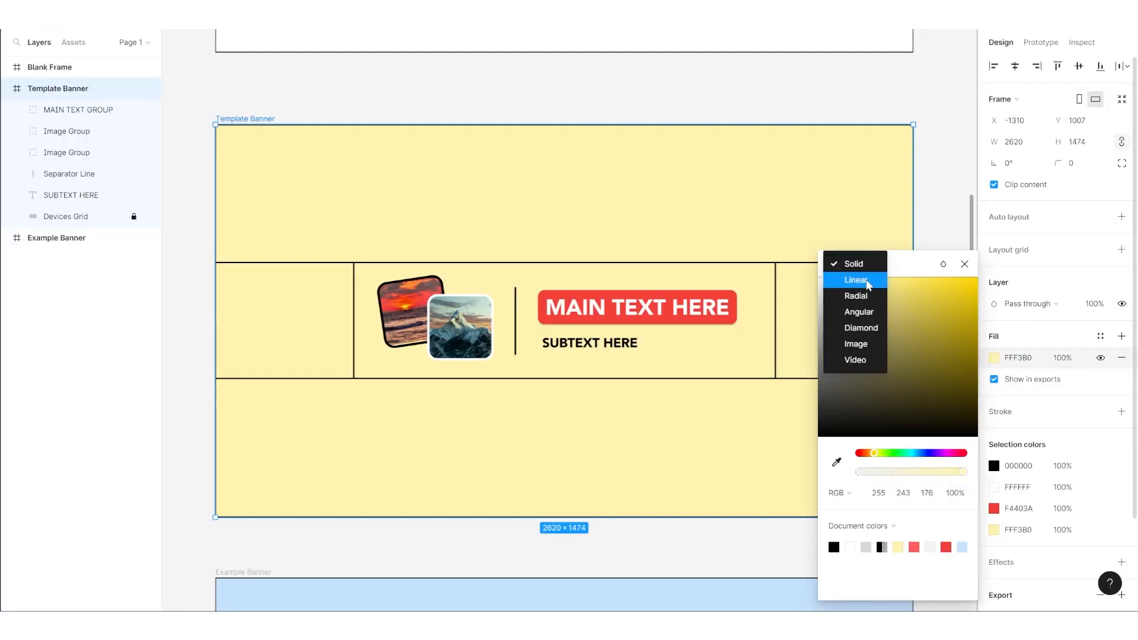
click(856, 280)
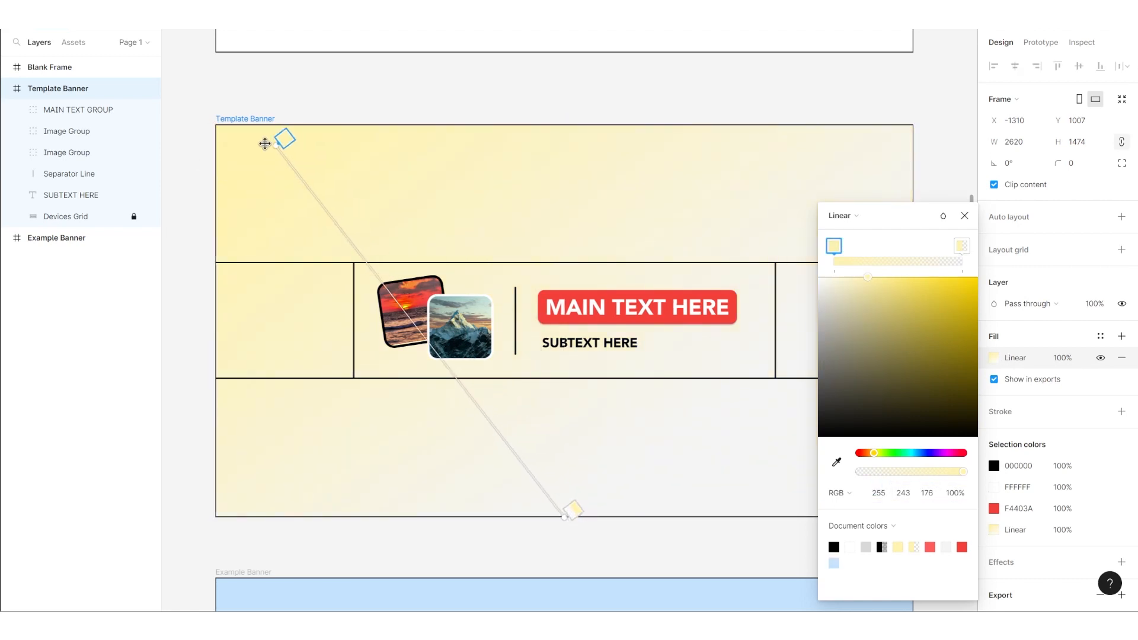
drag(574, 509, 696, 499)
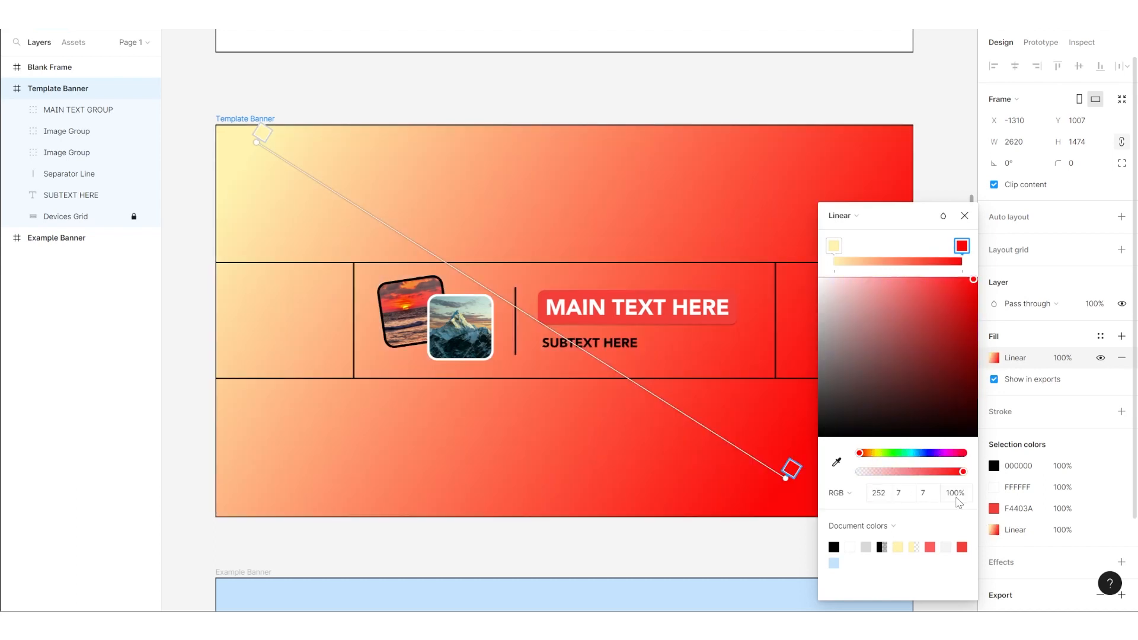
click(836, 461)
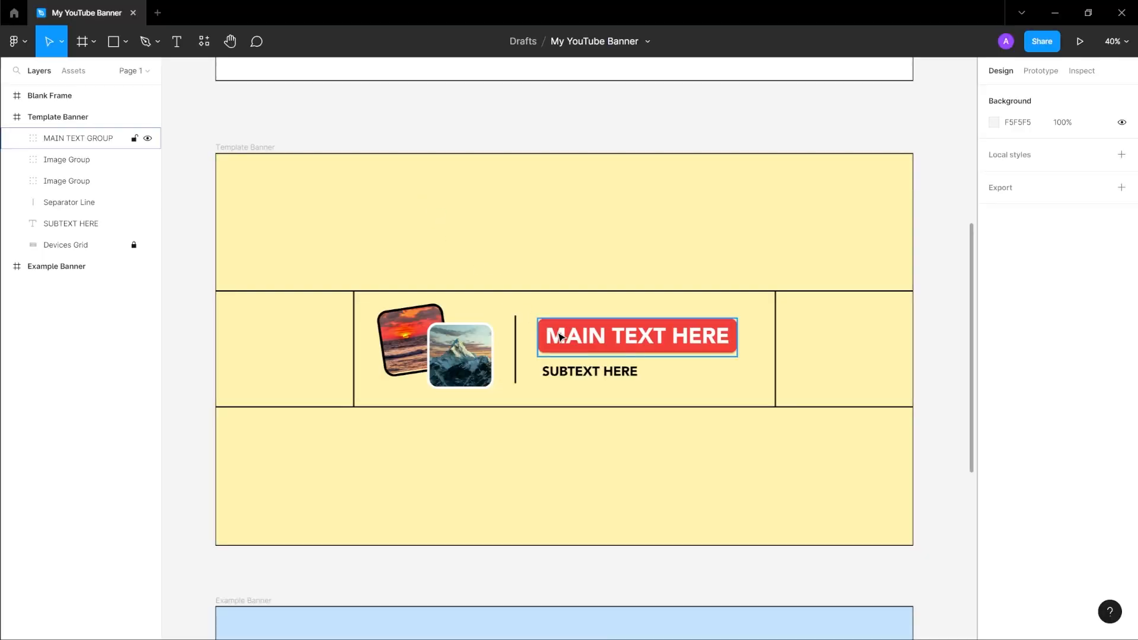
Step: Recolour the rectangle behind MAIN TEXT HERE to blue 607FF9 and select the heading text layer
click(637, 335)
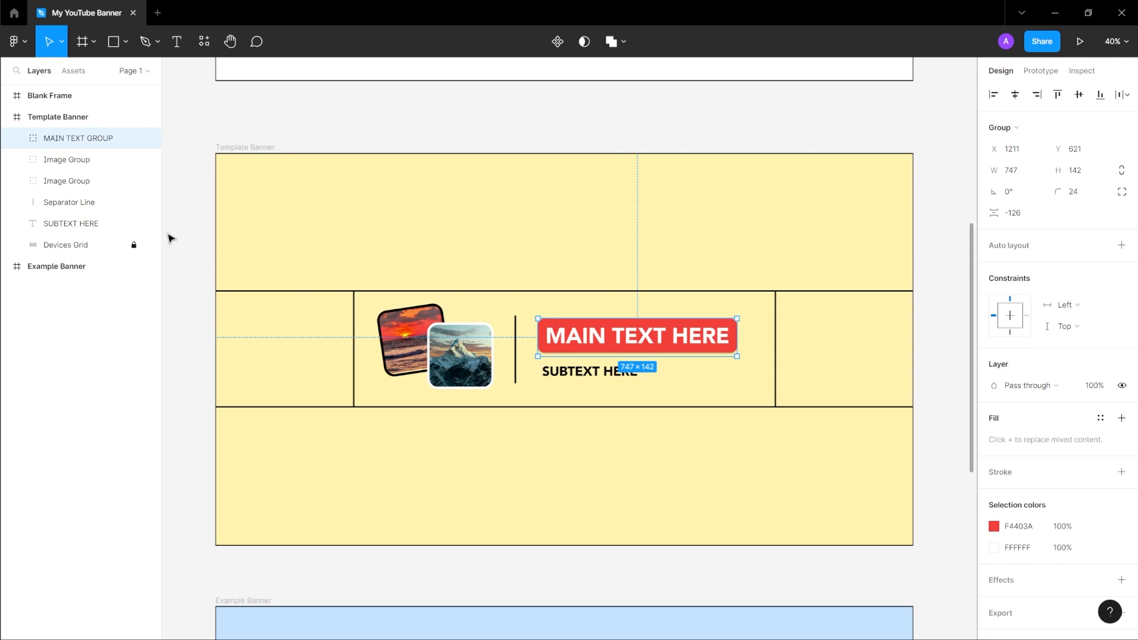
click(32, 138)
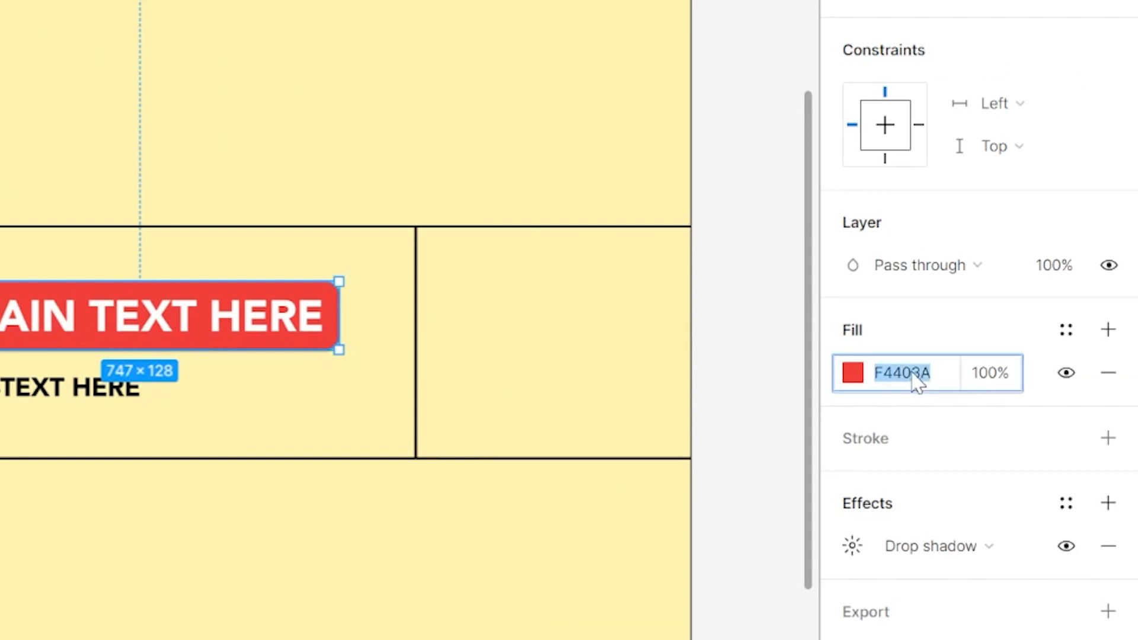
text(607FF9)
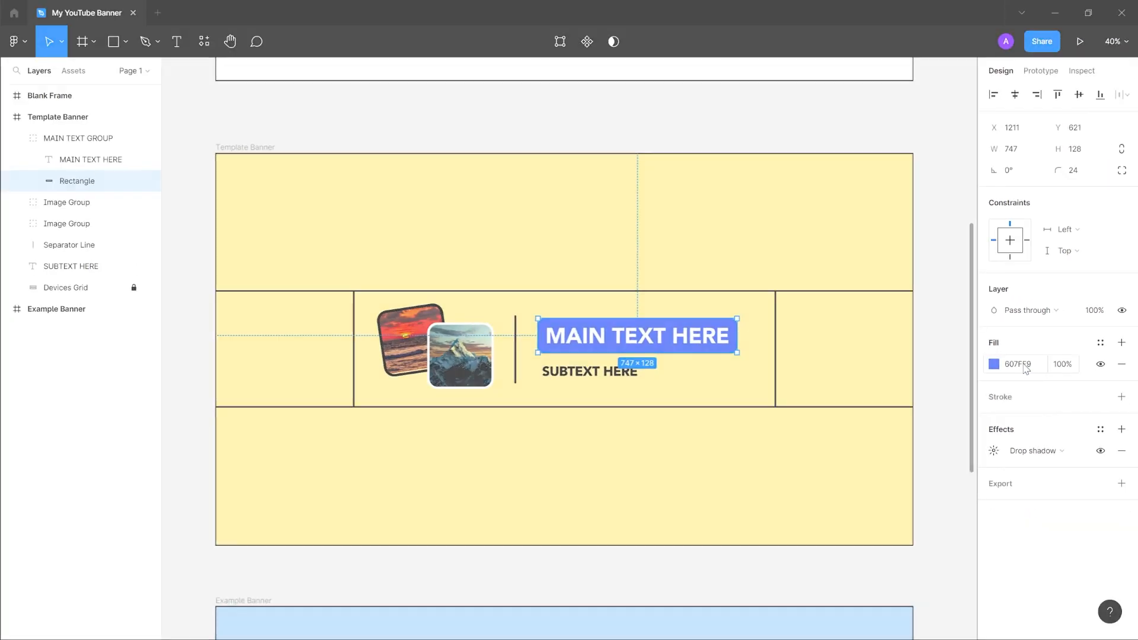
click(281, 111)
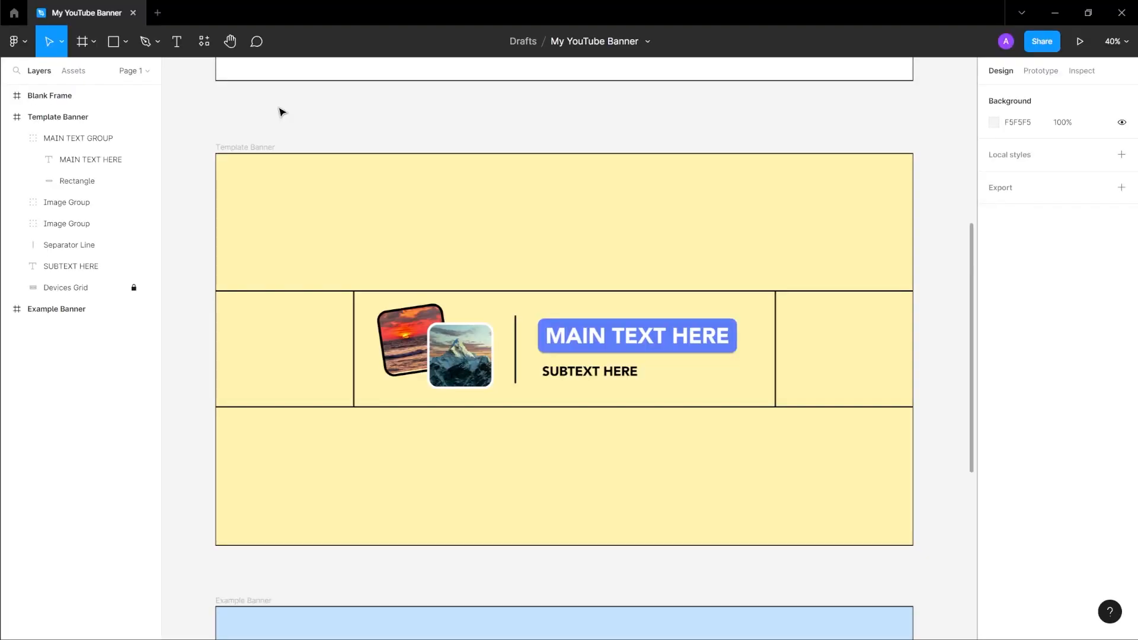
click(635, 335)
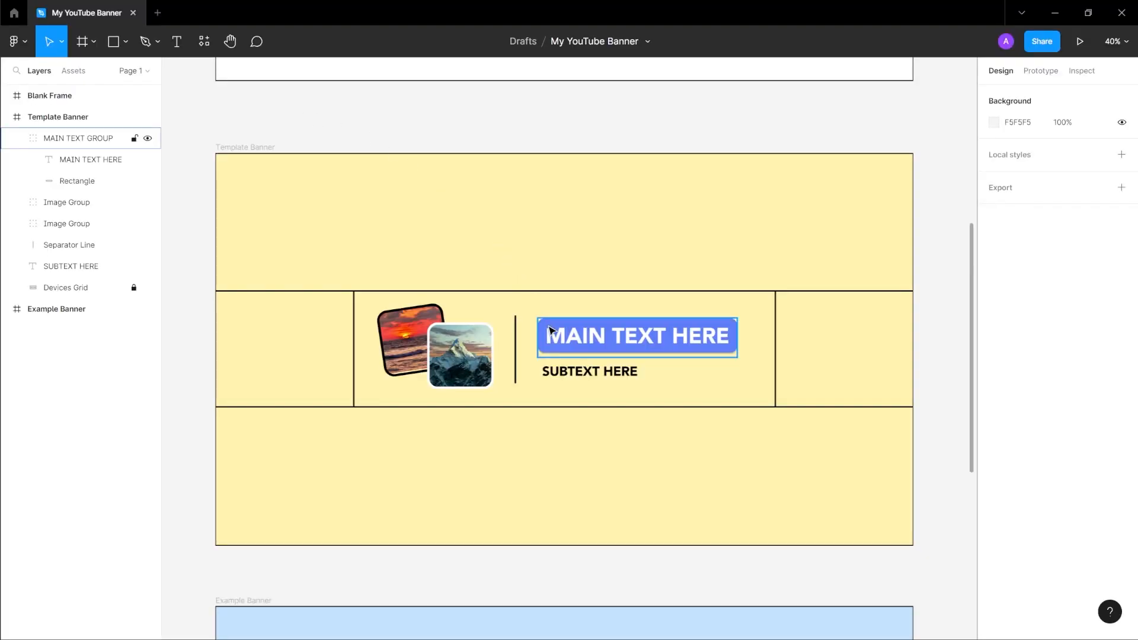
click(636, 336)
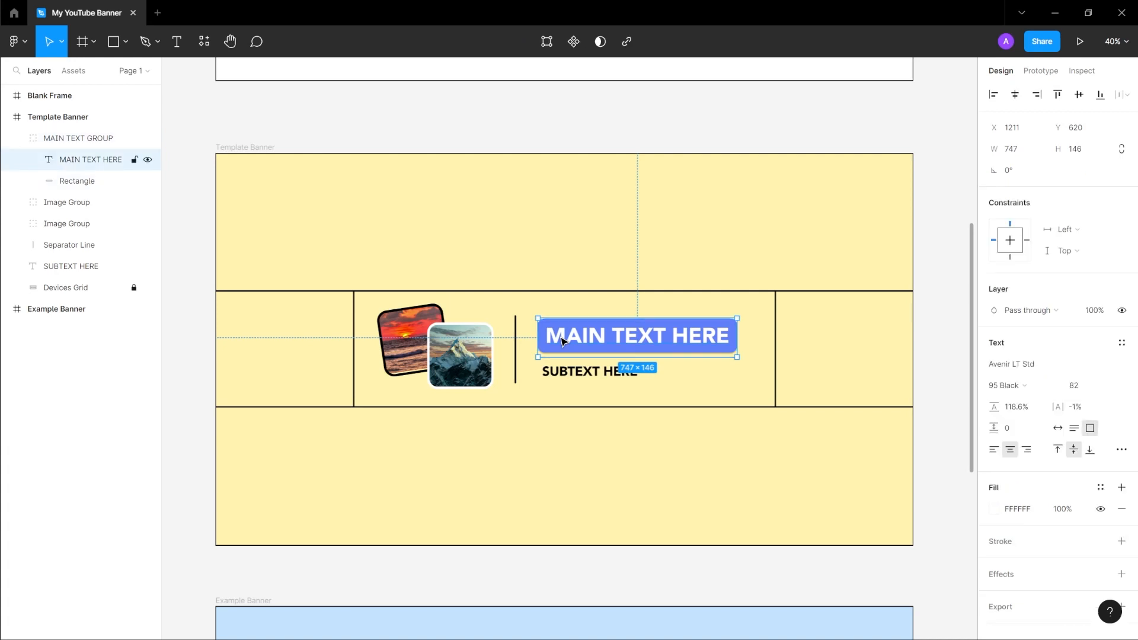
Step: Change the heading to APRILYNNE ALTER and resize its blue backdrop to fit the name
double_click(637, 335)
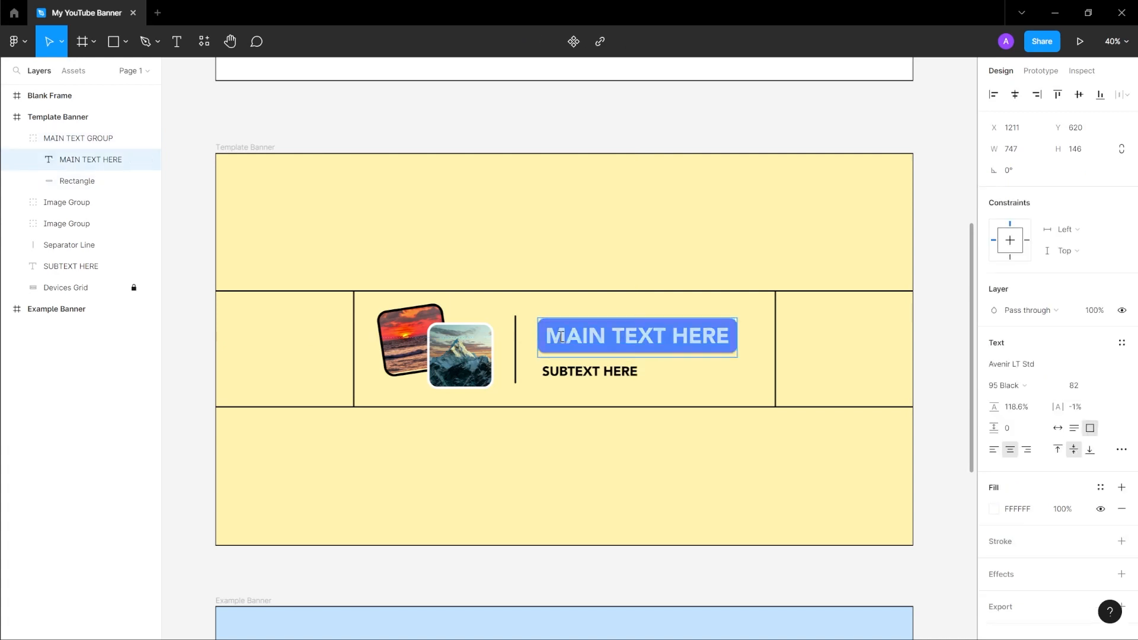
text(APRILYNNE’S)
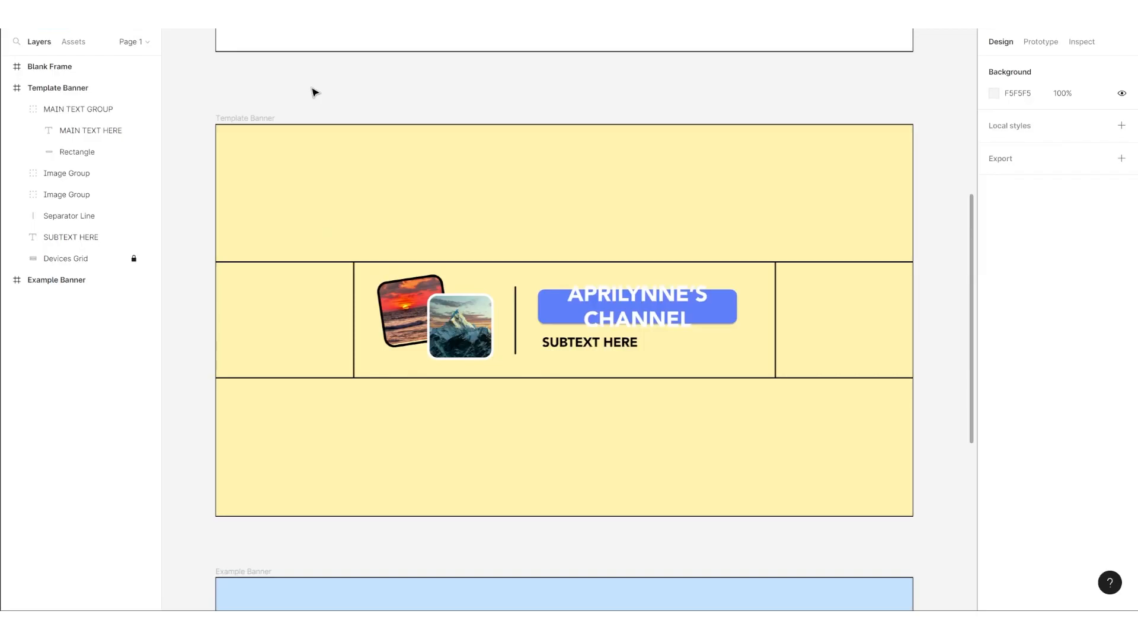
click(637, 306)
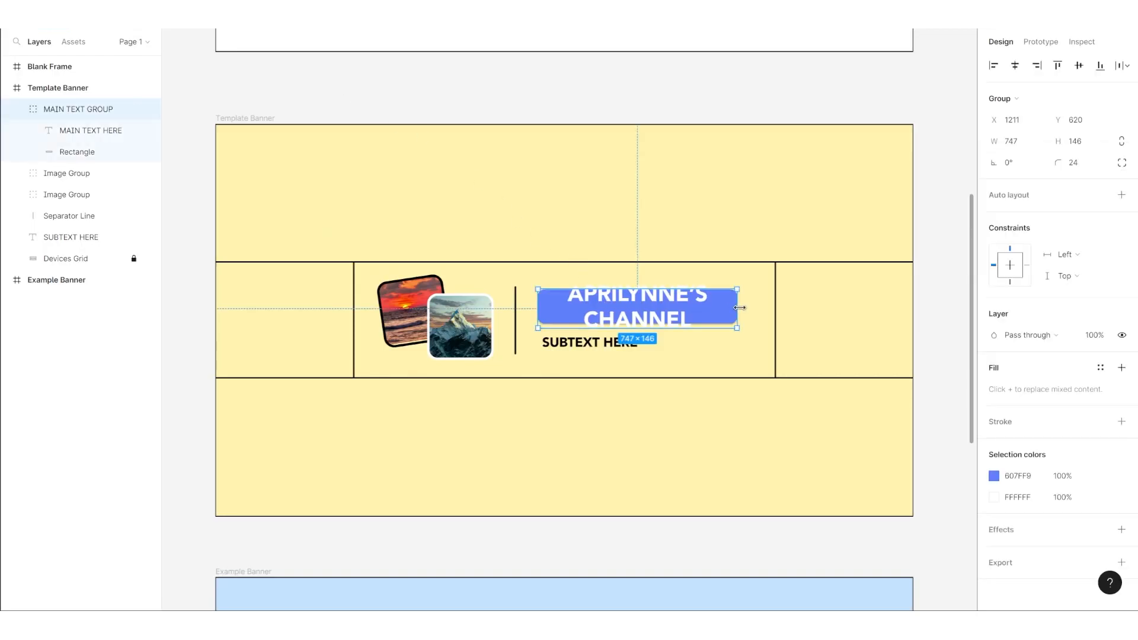
drag(737, 306, 824, 311)
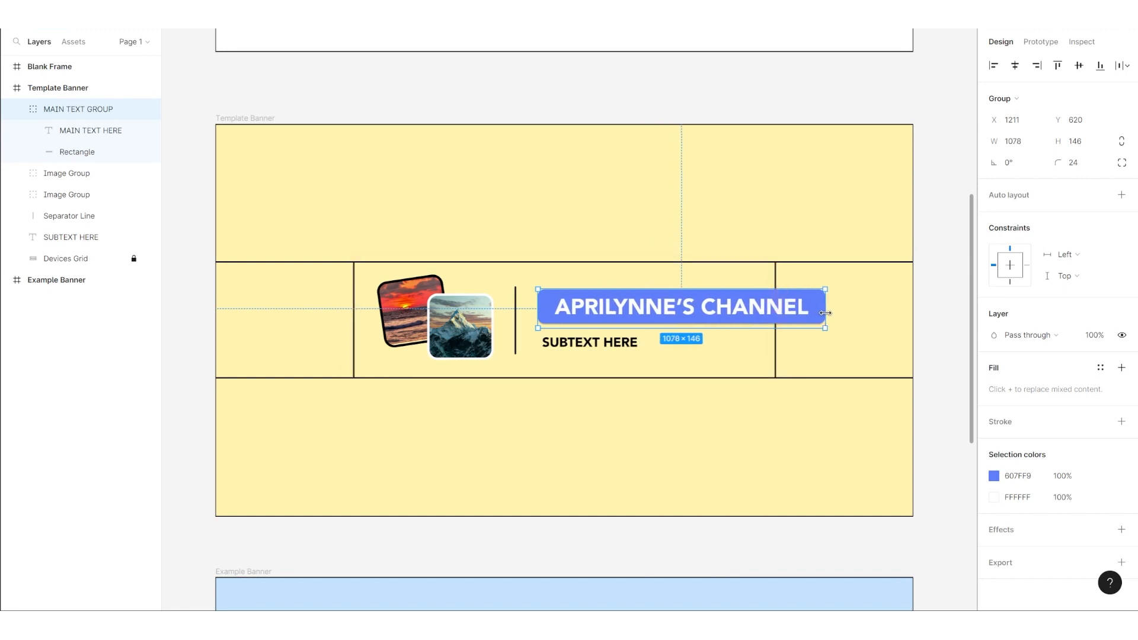
drag(824, 306, 737, 306)
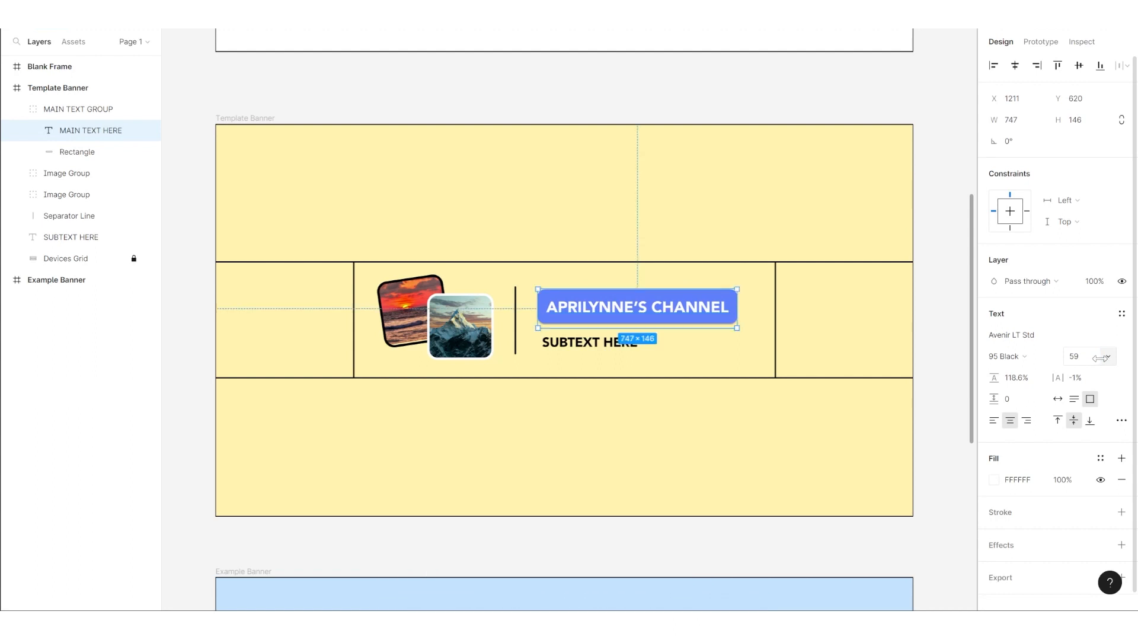
Step: Try Arial and an italic style on the heading, then revert to the original bold font
click(1011, 334)
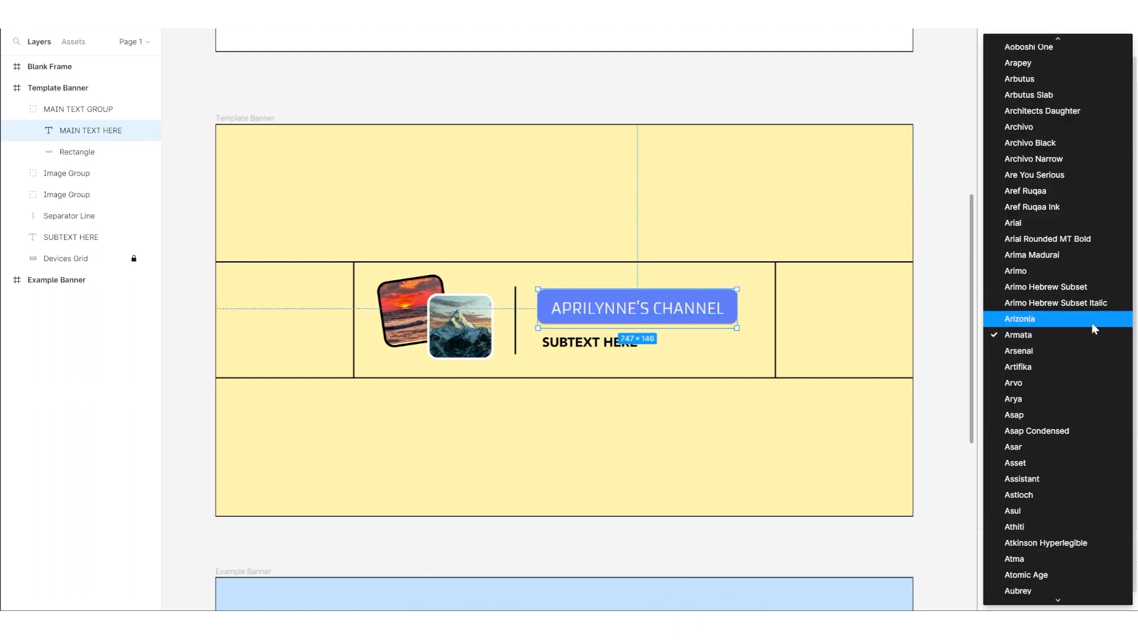
click(1014, 335)
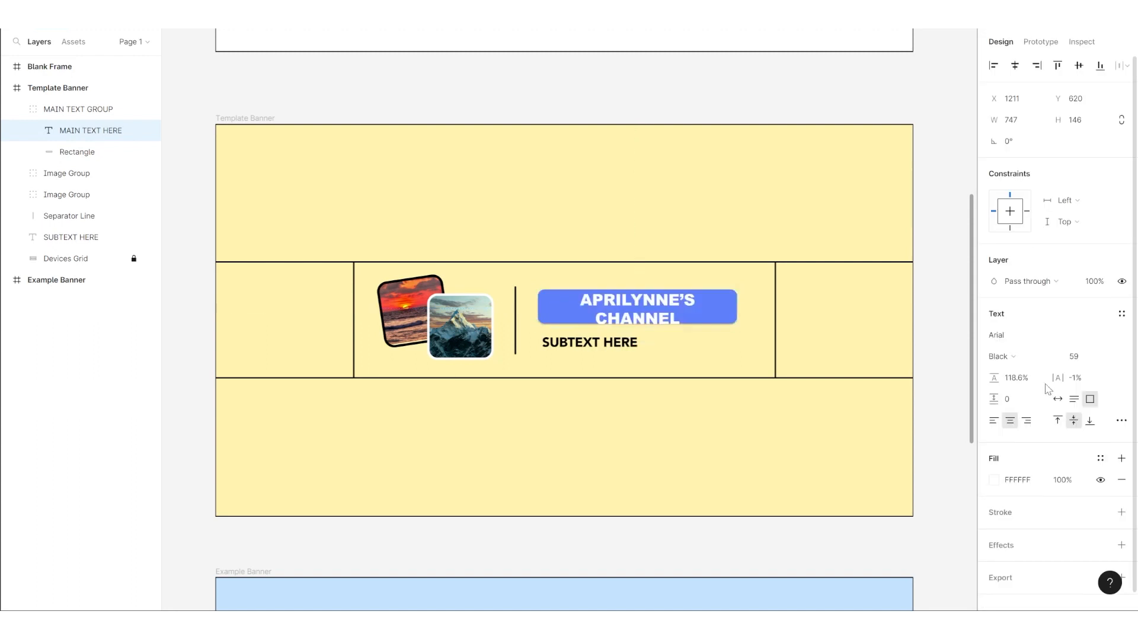
click(1001, 357)
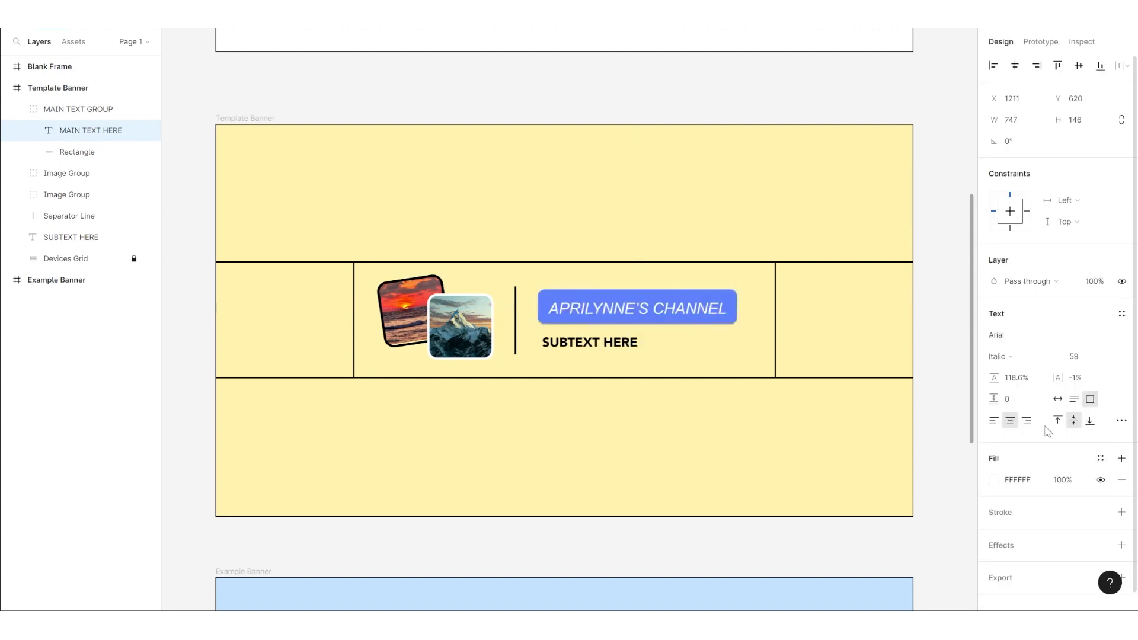
click(636, 308)
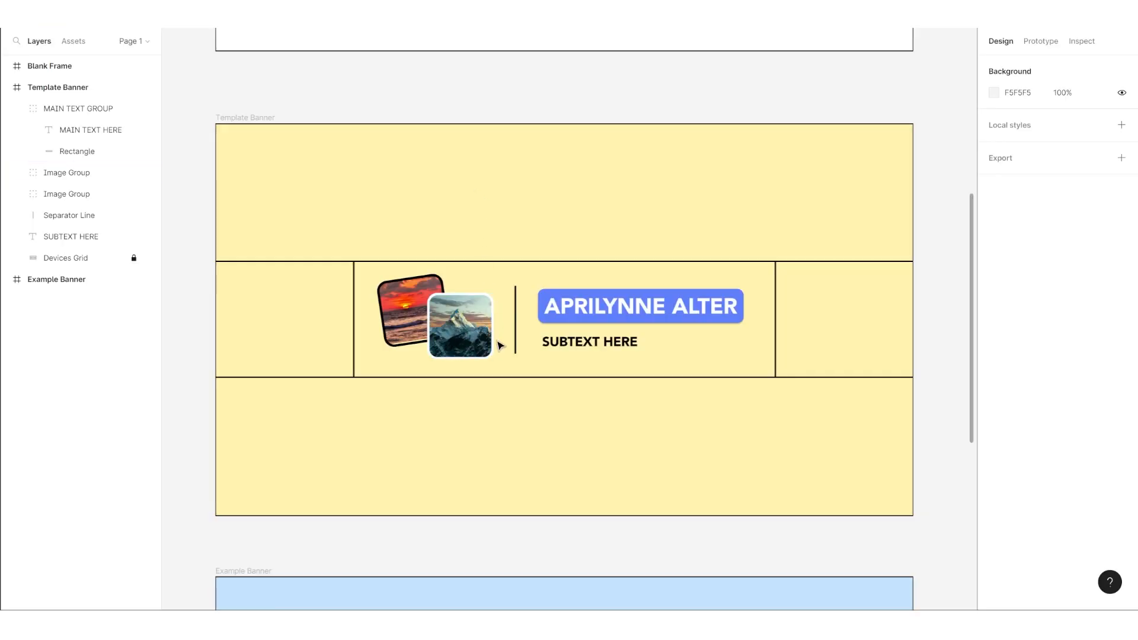
Step: Rewrite the subtext as BEGINNER'S GUIDE TO YOUTUBE, keeping Avenir LT Std 95 Black
click(590, 342)
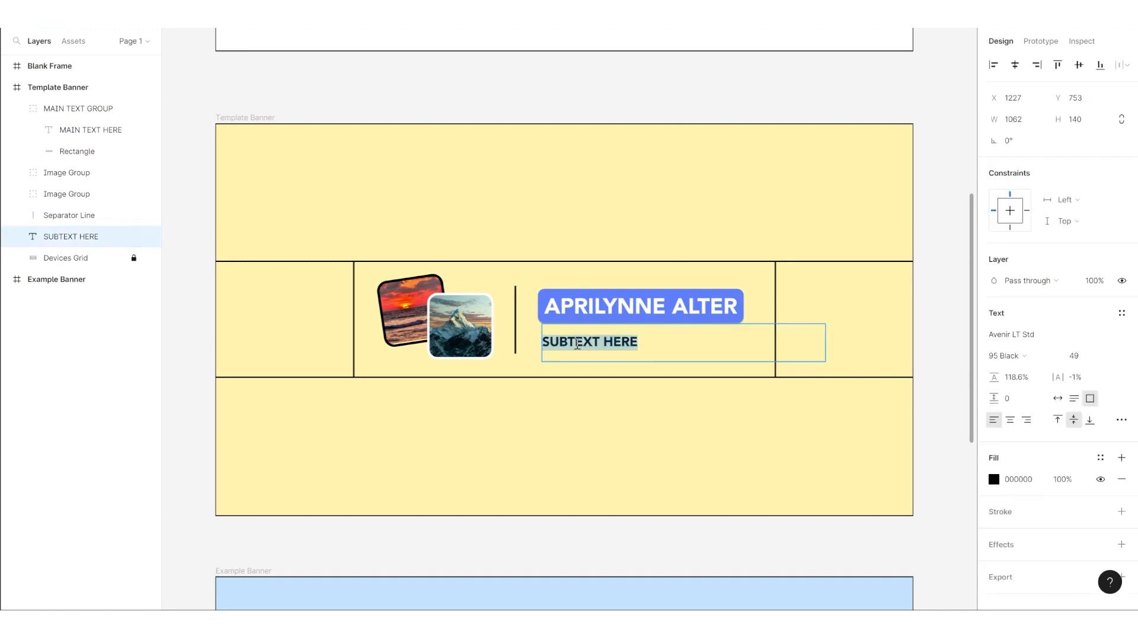
text(LET'S LEARN YOUTUBE)
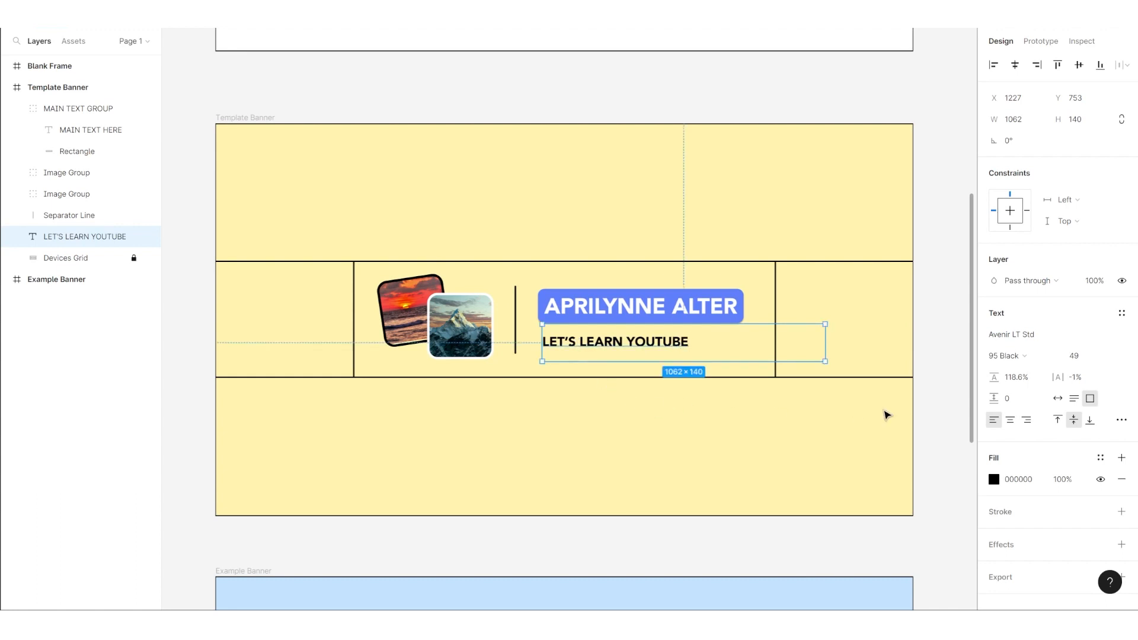
click(1011, 335)
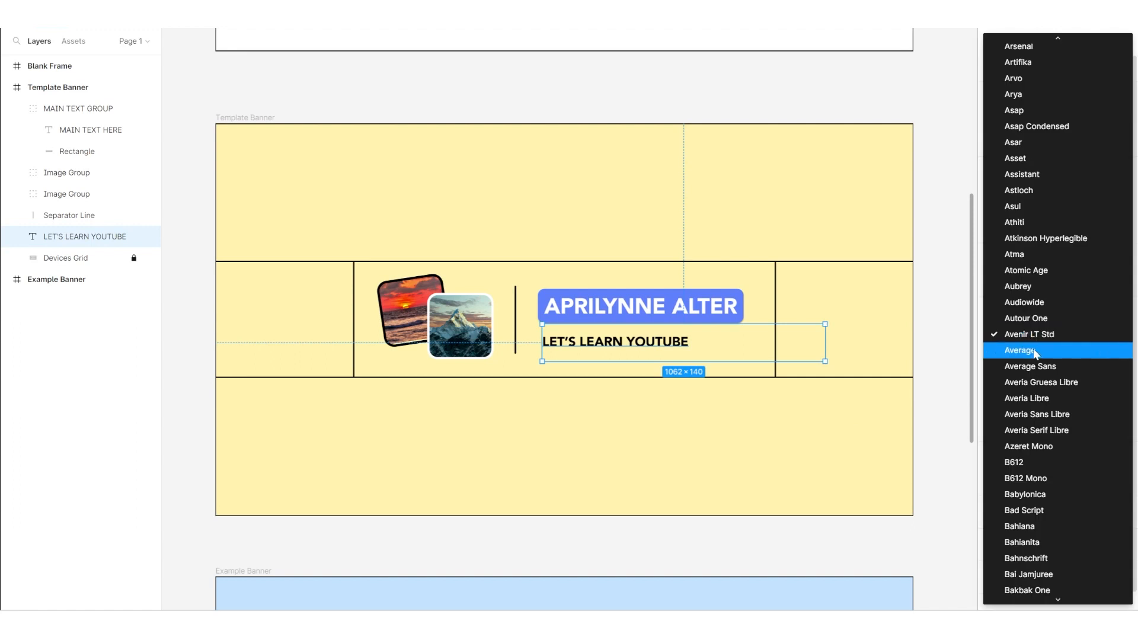
click(1029, 334)
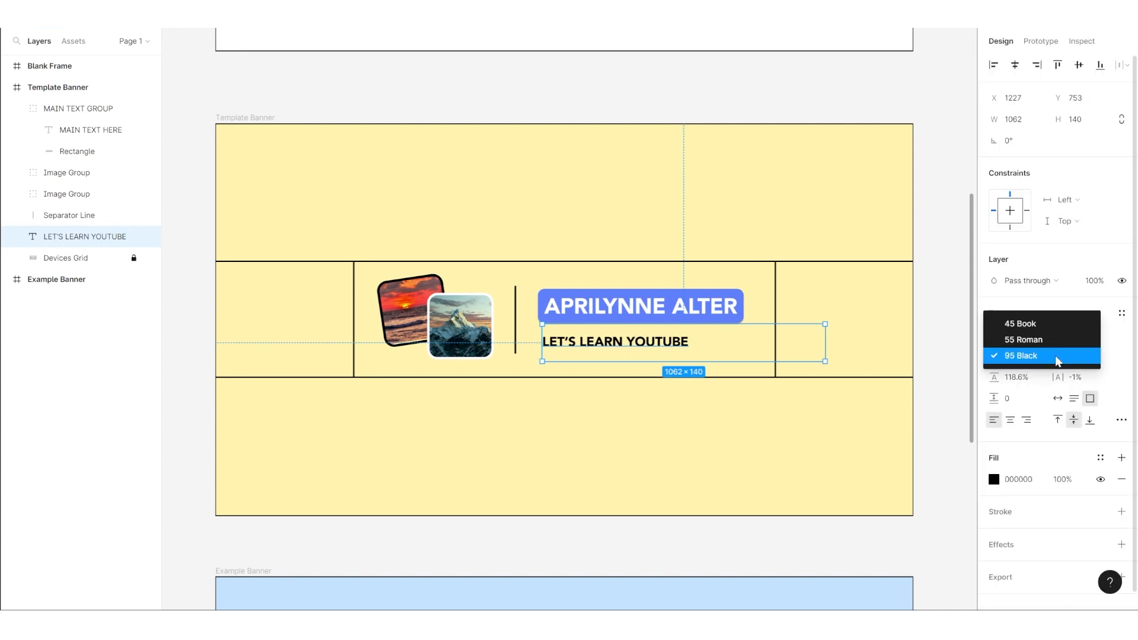
click(1021, 354)
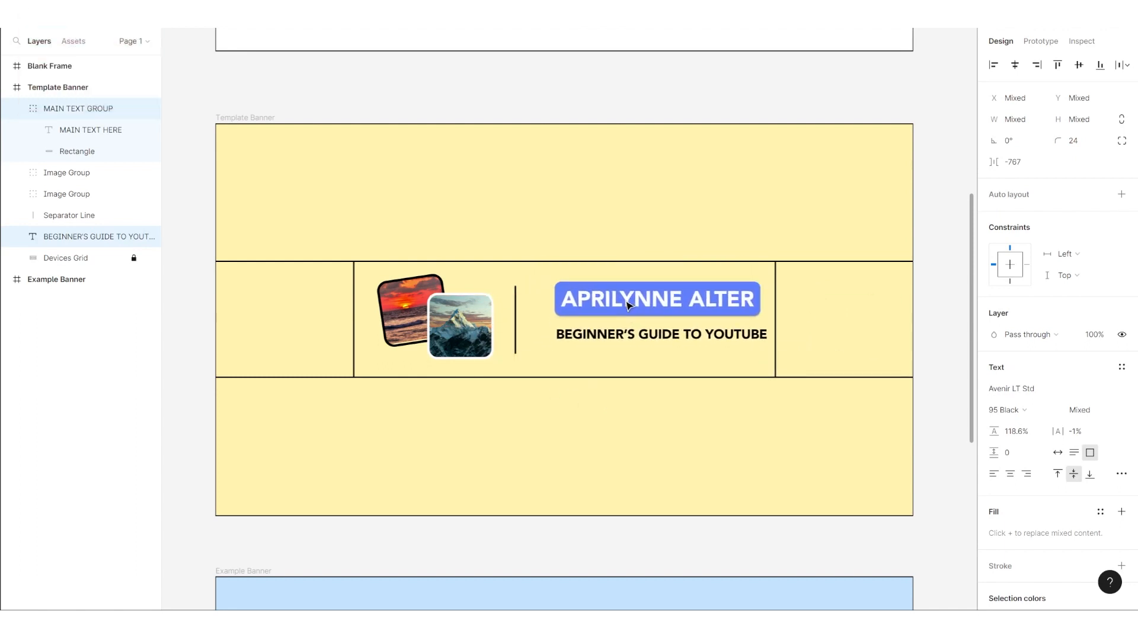
Step: Place photo DSC00400(2) into the front Image Group so the rounded mask clips it
click(29, 84)
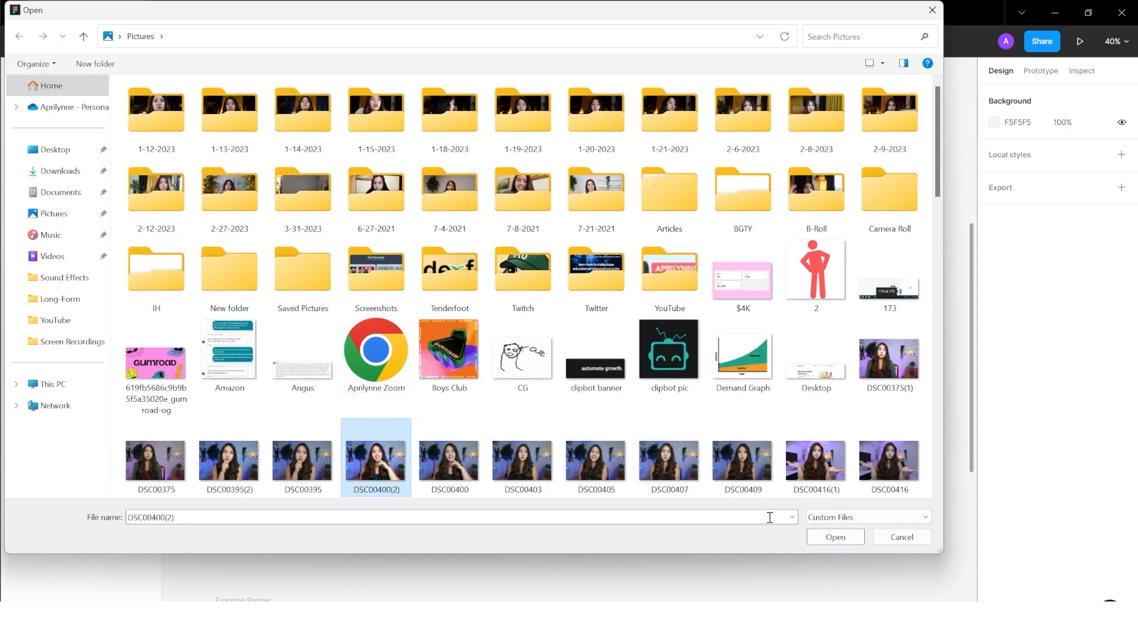
click(834, 537)
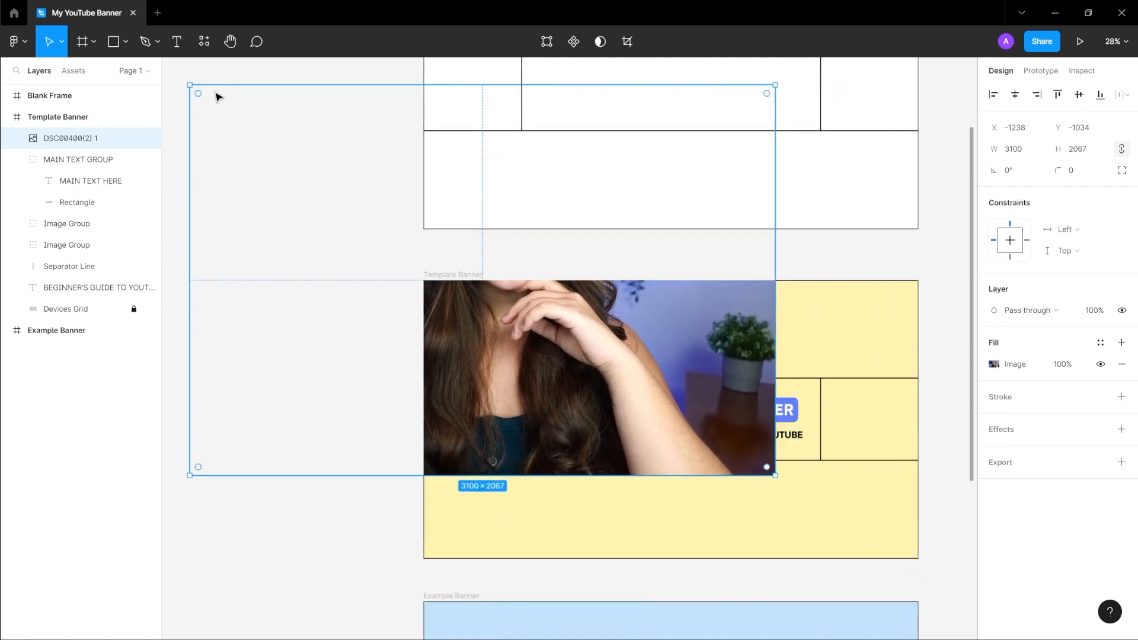
key(shift)
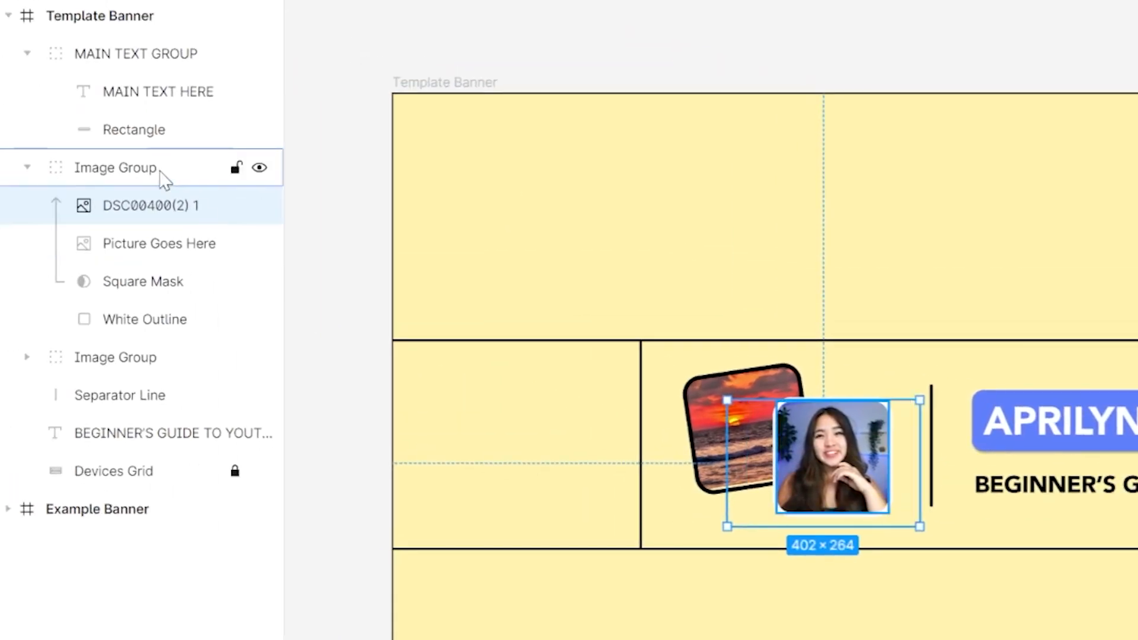
Step: Turn the front photo's white outline deep red and start recolouring the back photo's outline
click(145, 319)
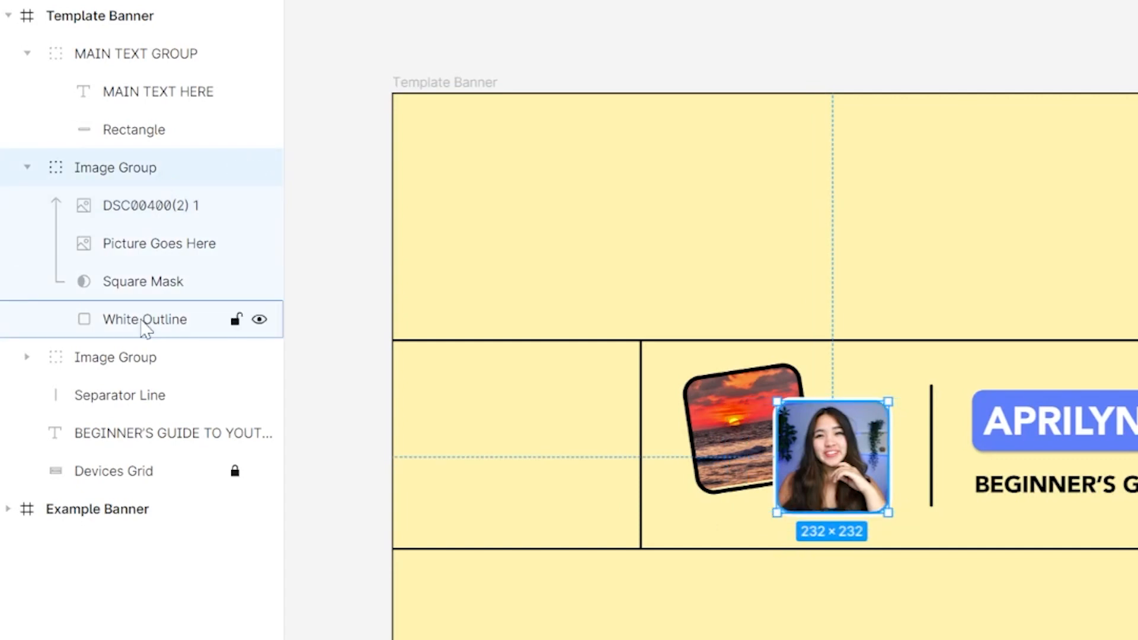
double_click(144, 319)
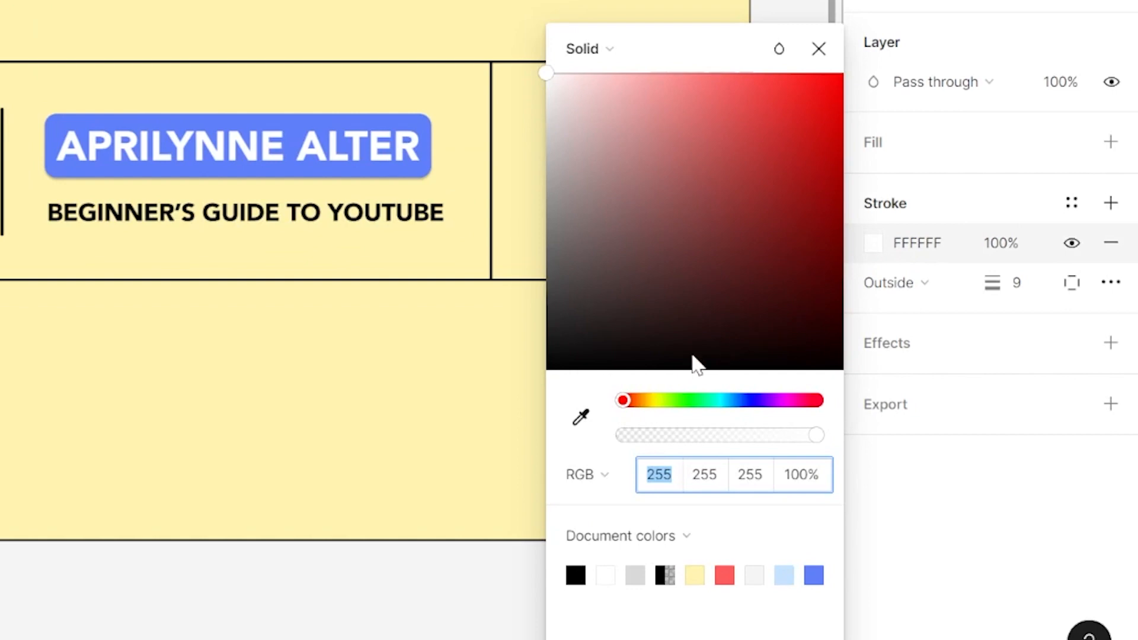
click(743, 139)
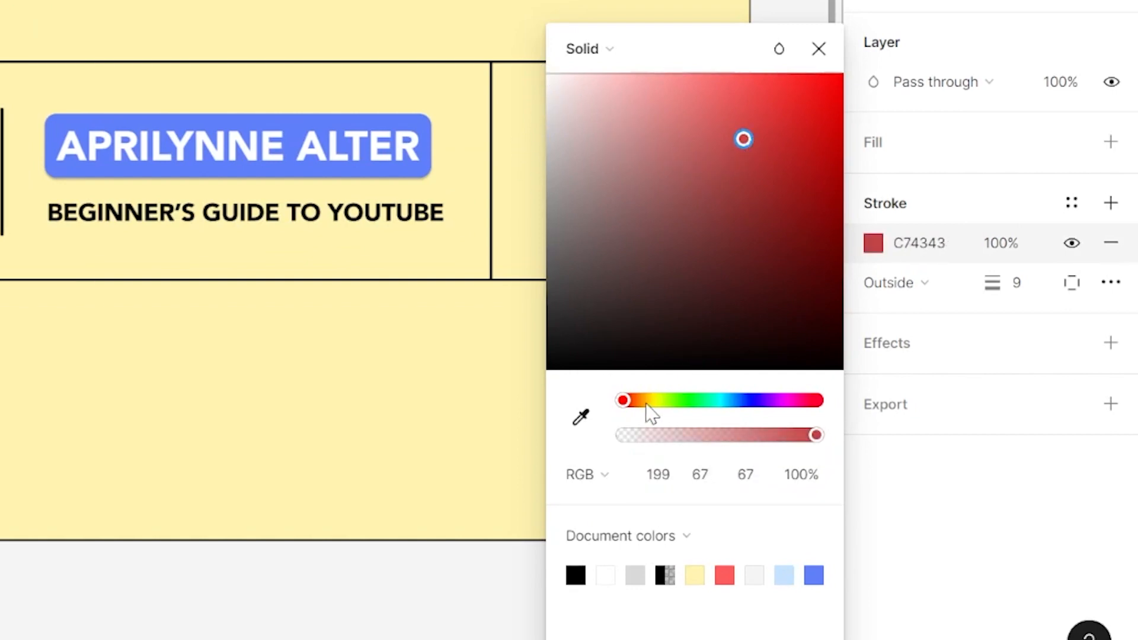
drag(622, 400, 730, 400)
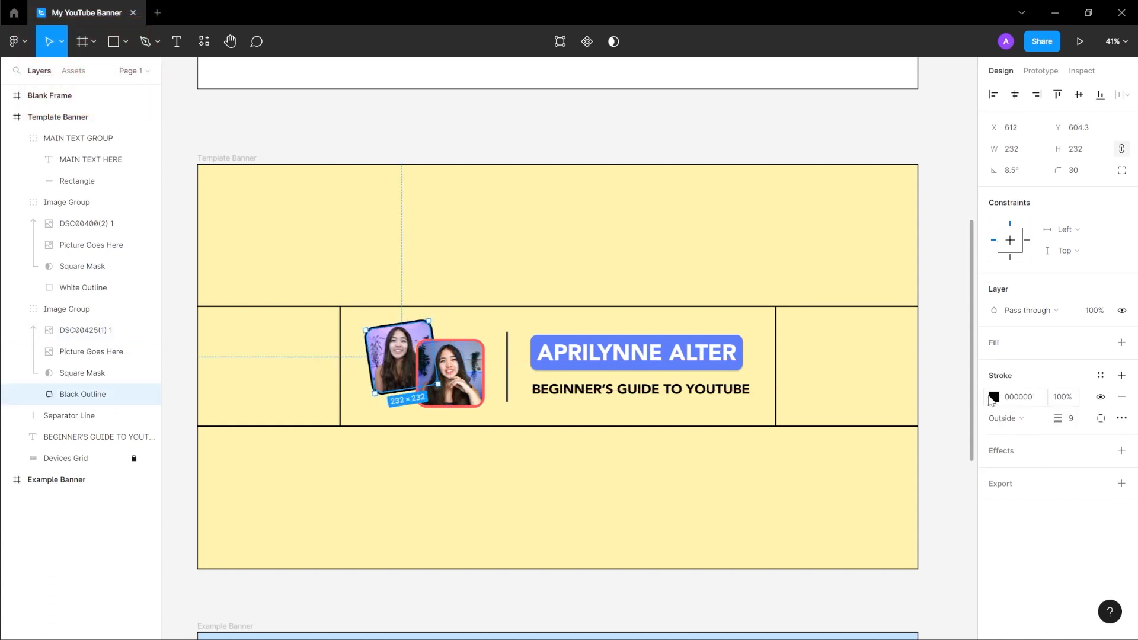
click(993, 396)
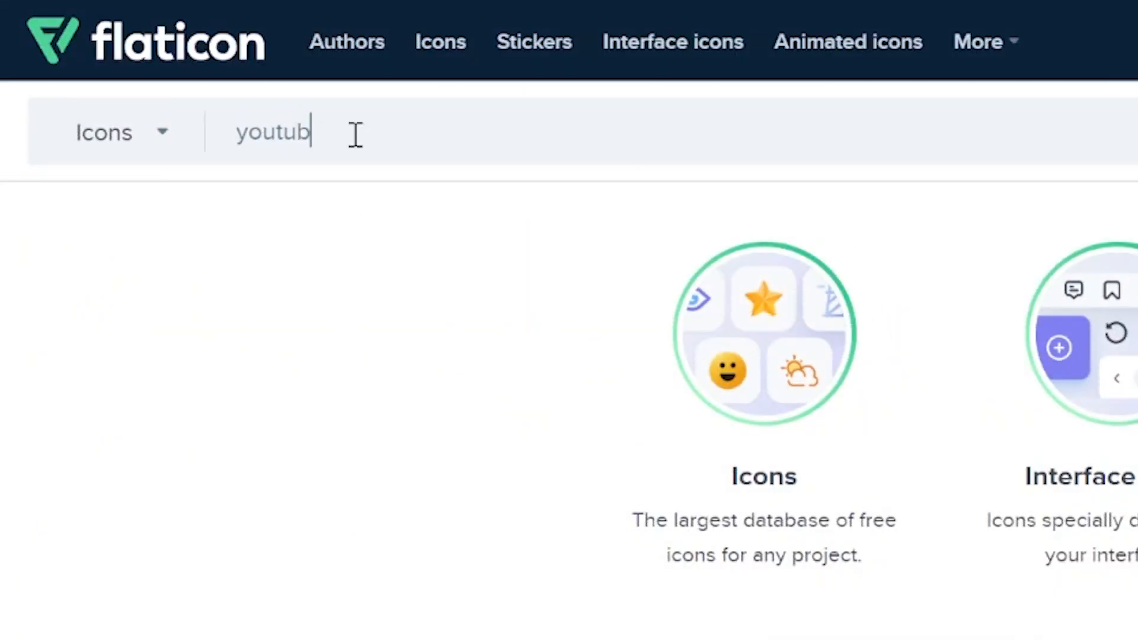
Step: Place the downloaded red YouTube icon into the banner, brightening its exposure and reviewing the result
key(Enter)
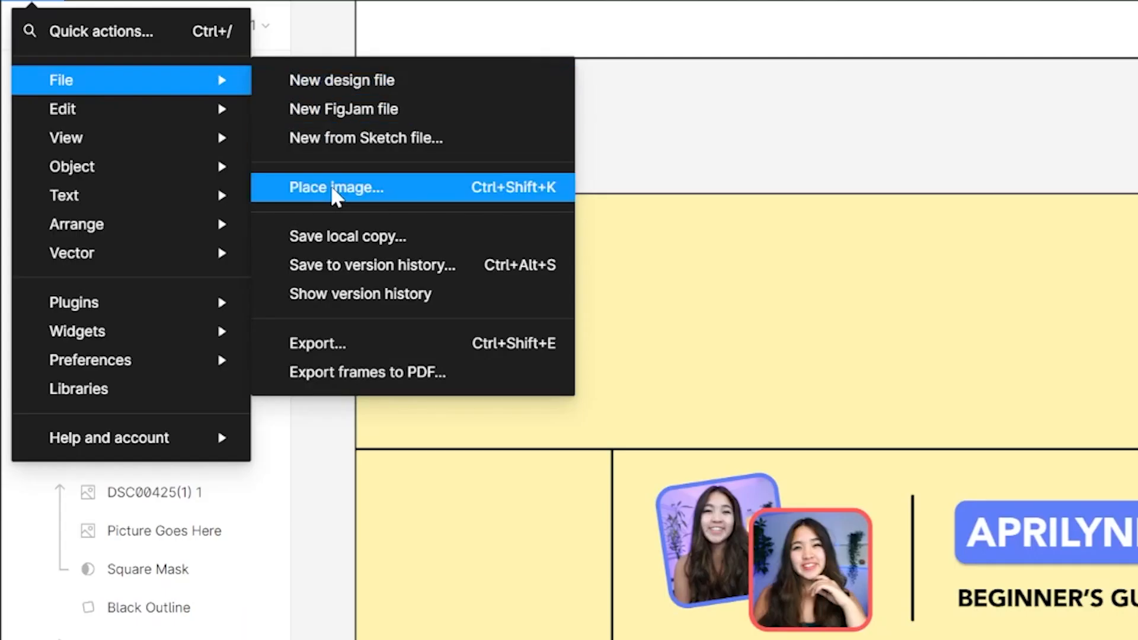
click(336, 187)
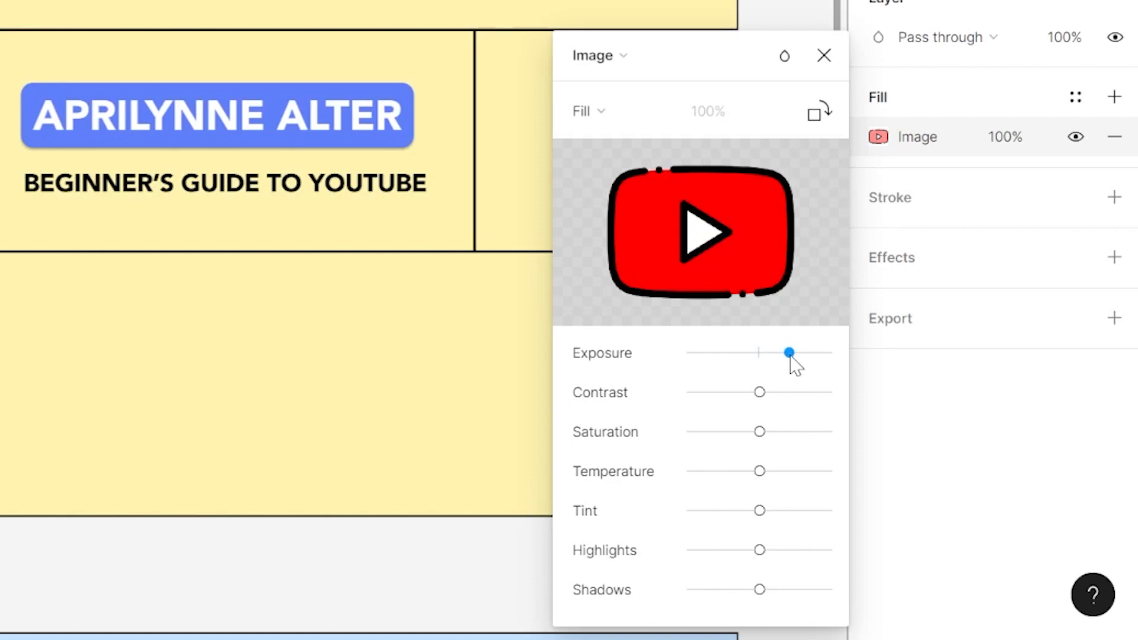
drag(791, 354, 781, 354)
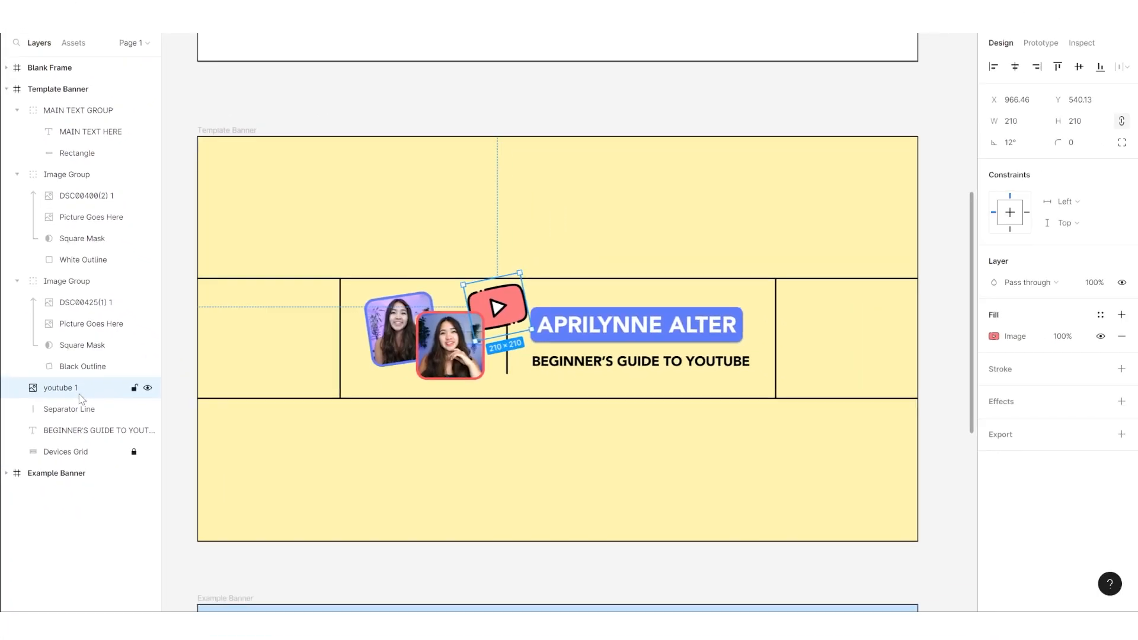
click(315, 220)
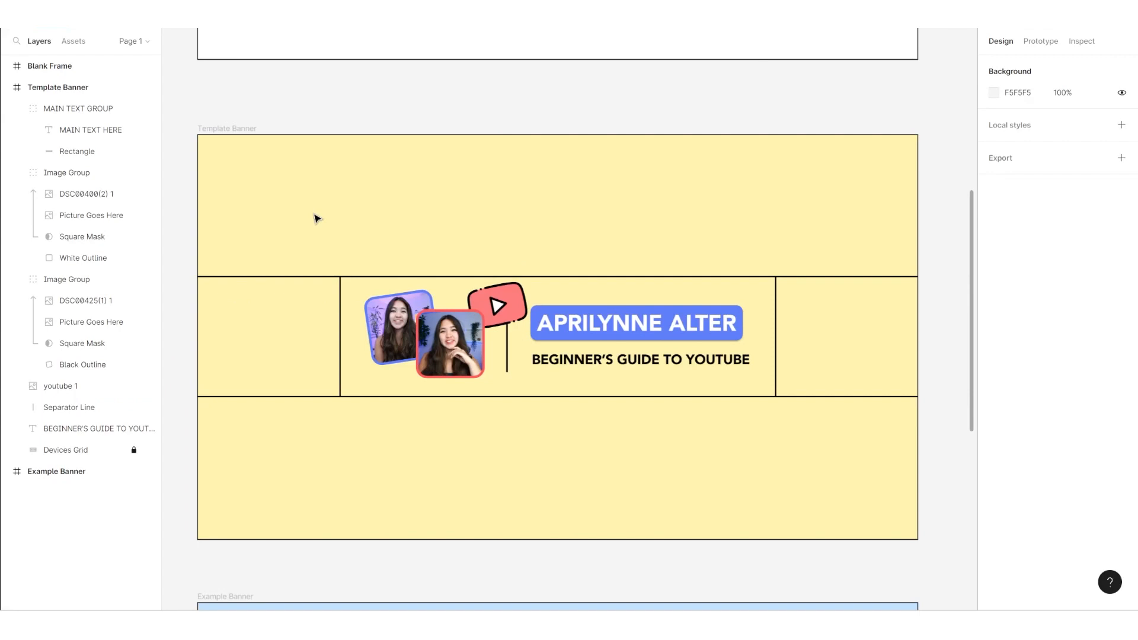
Step: Select the Template Banner frame to set up its 1x PNG export
click(450, 338)
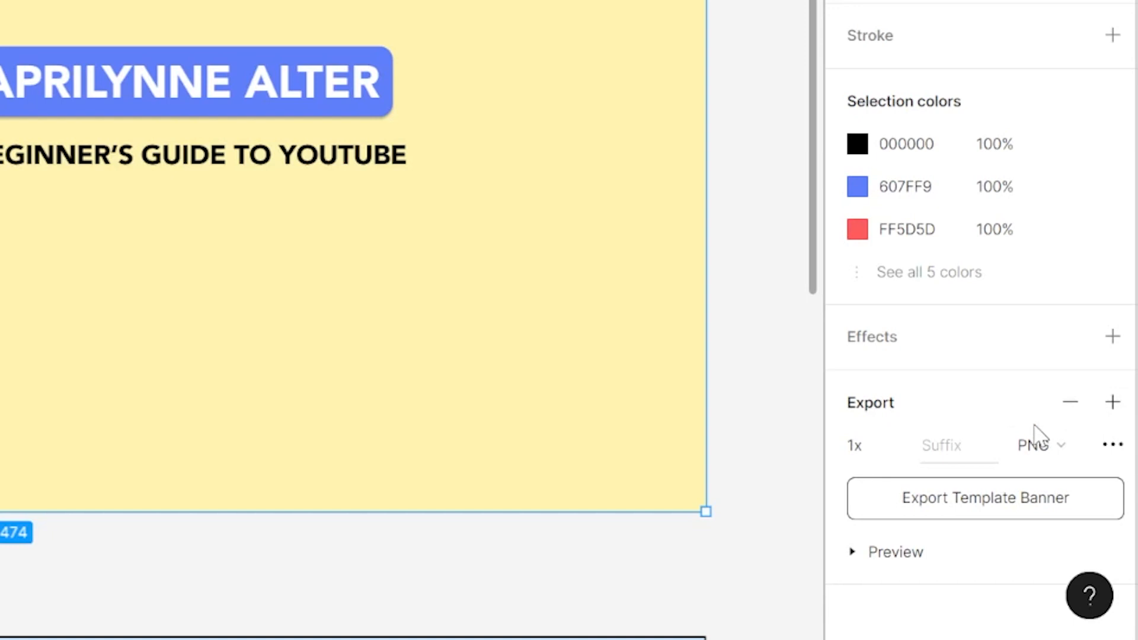
mouse_move(976, 507)
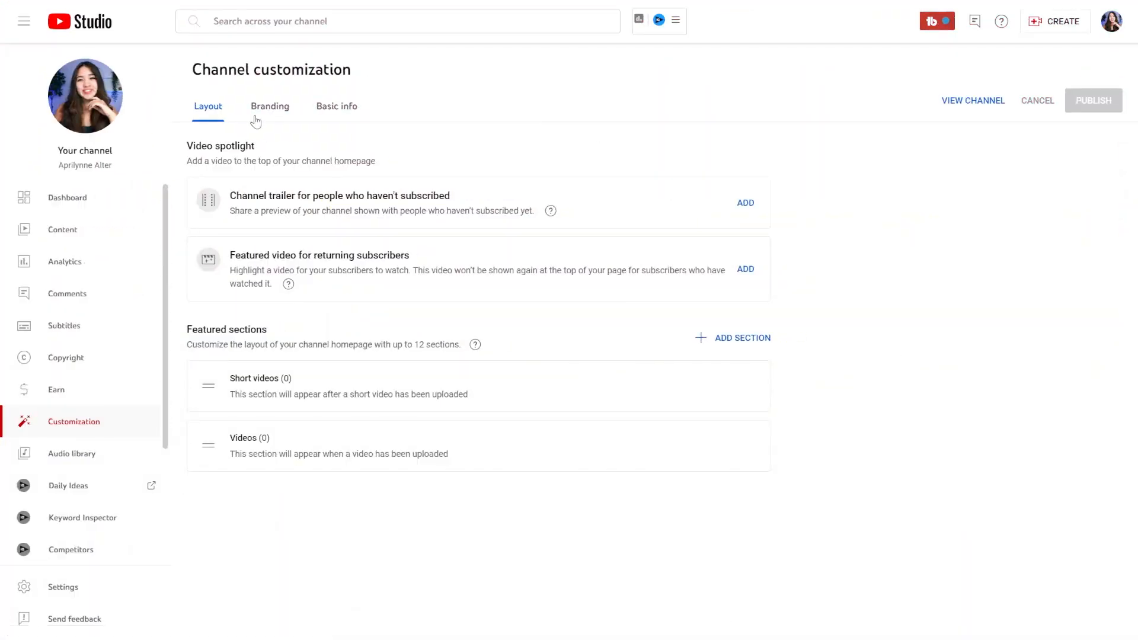
Step: In the Branding settings, change the channel banner image to the exported PNG
click(269, 106)
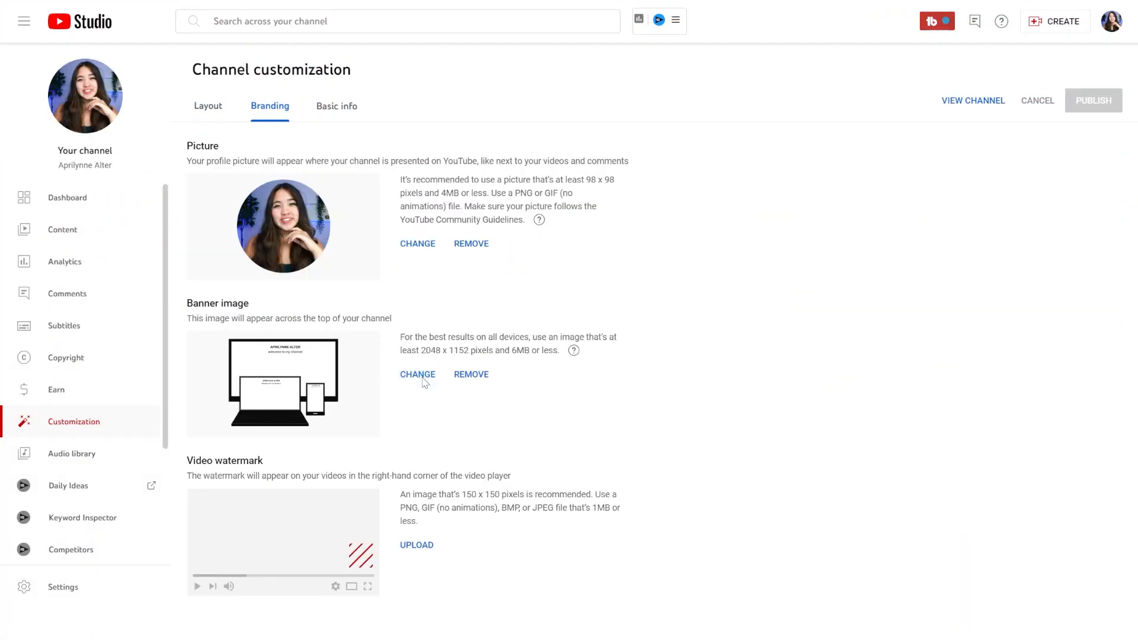
click(974, 99)
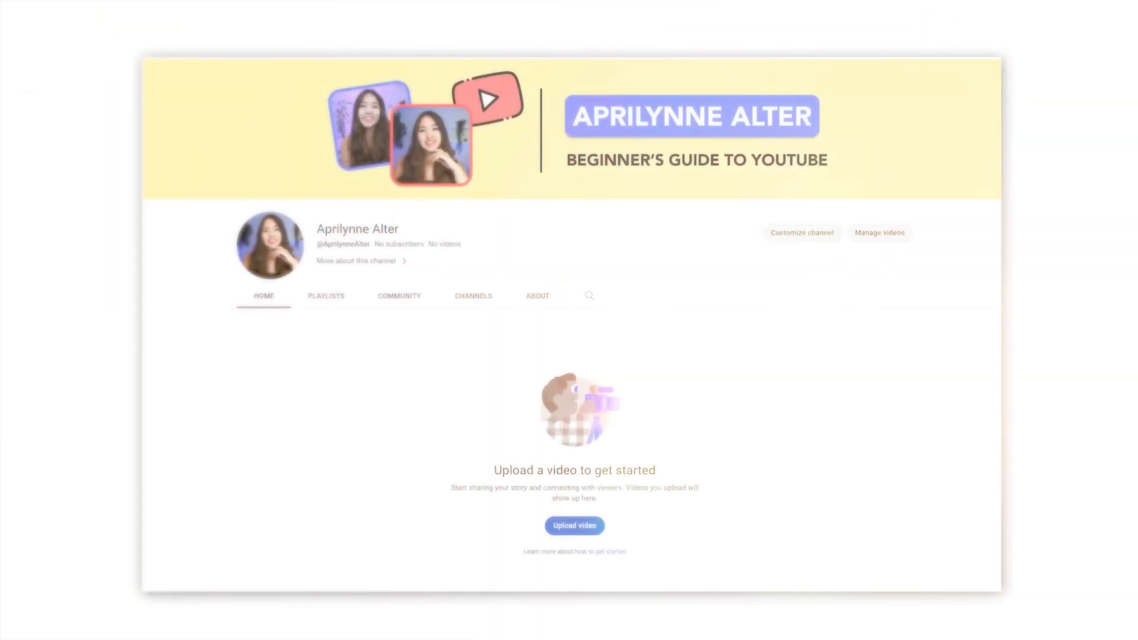